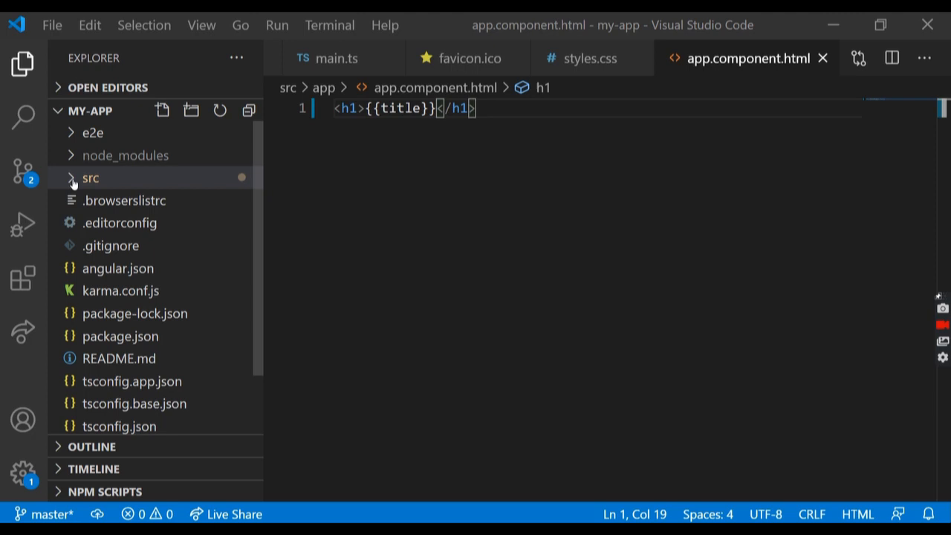
pyautogui.moveTo(116, 268)
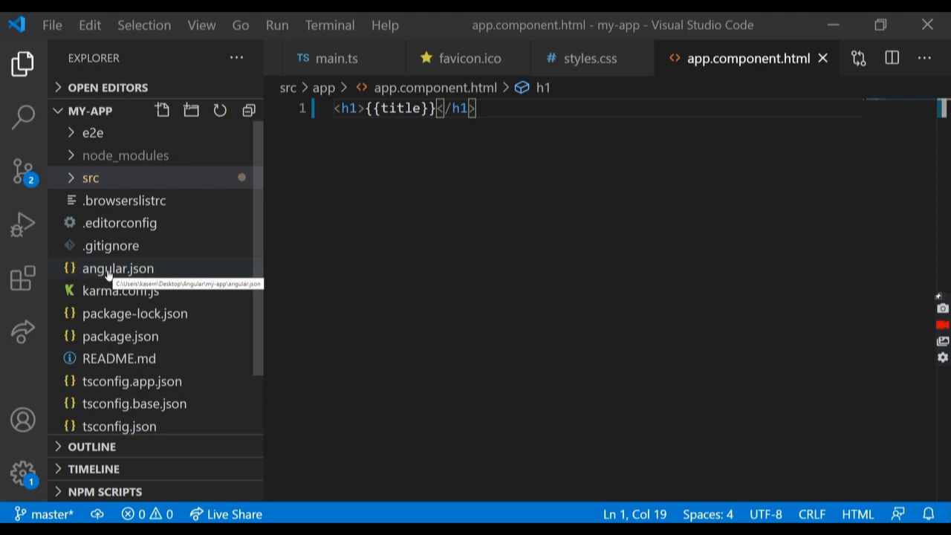
# Open angular.json and scroll through the build configuration down to the production budgets.
pyautogui.doubleClick(118, 268)
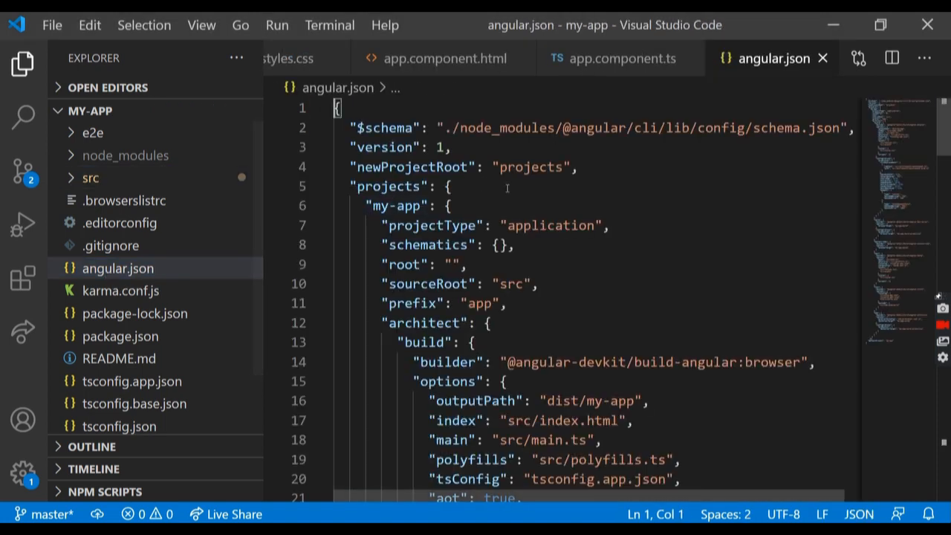
pyautogui.scroll(-3)
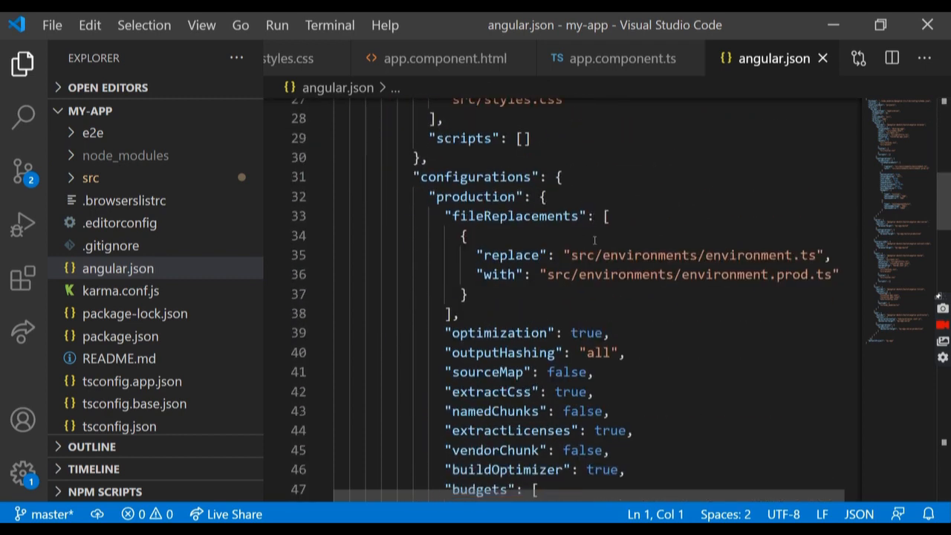
pyautogui.scroll(-3)
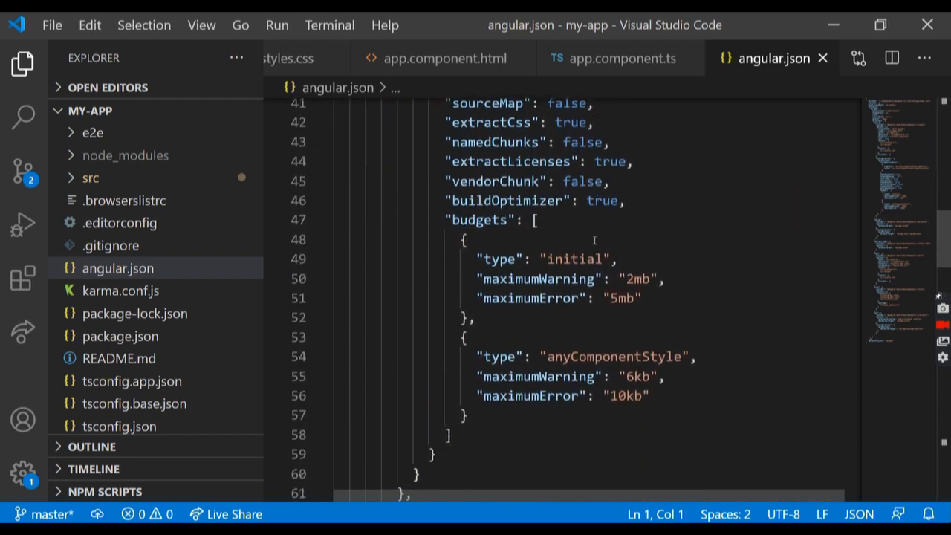
pyautogui.scroll(-3)
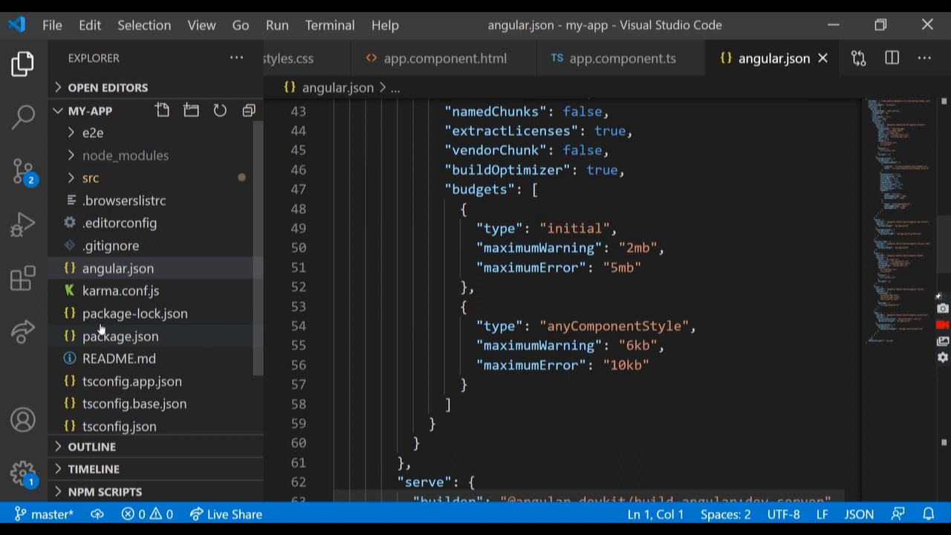
pyautogui.moveTo(104, 315)
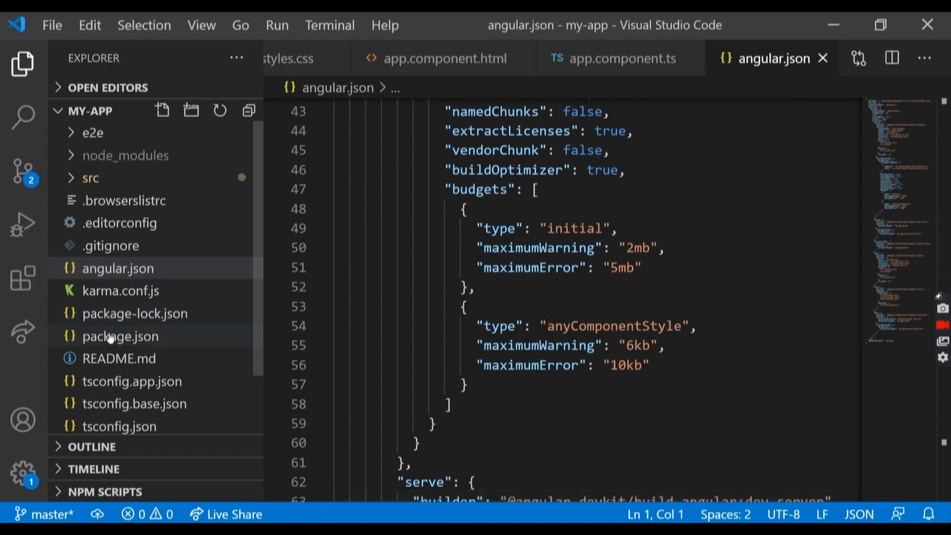
# Open package.json showing the npm scripts and Angular 10 dependencies.
pyautogui.click(119, 336)
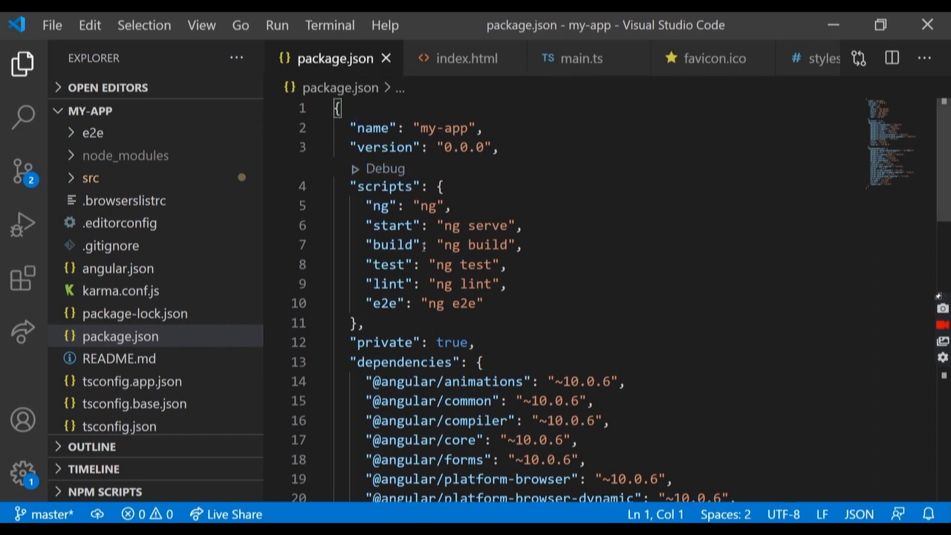
pyautogui.moveTo(565, 289)
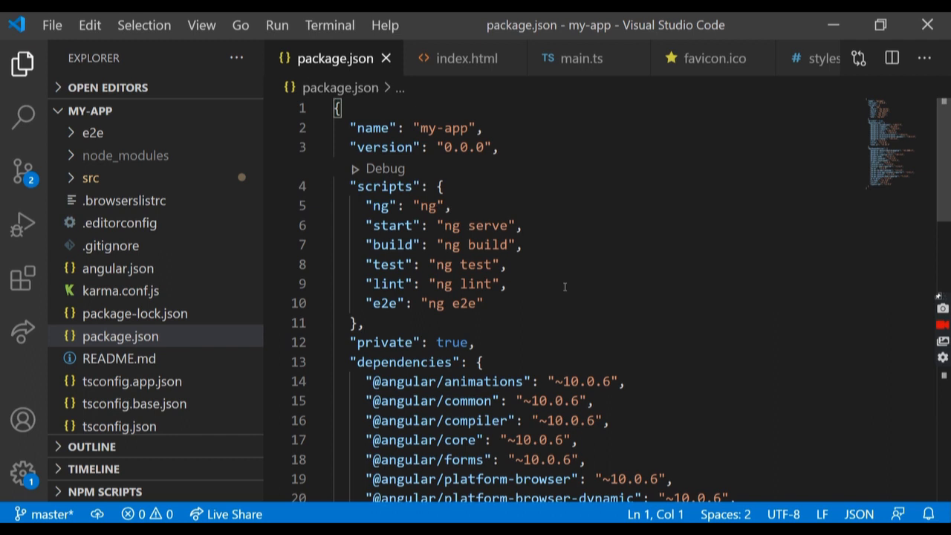
pyautogui.moveTo(89, 178)
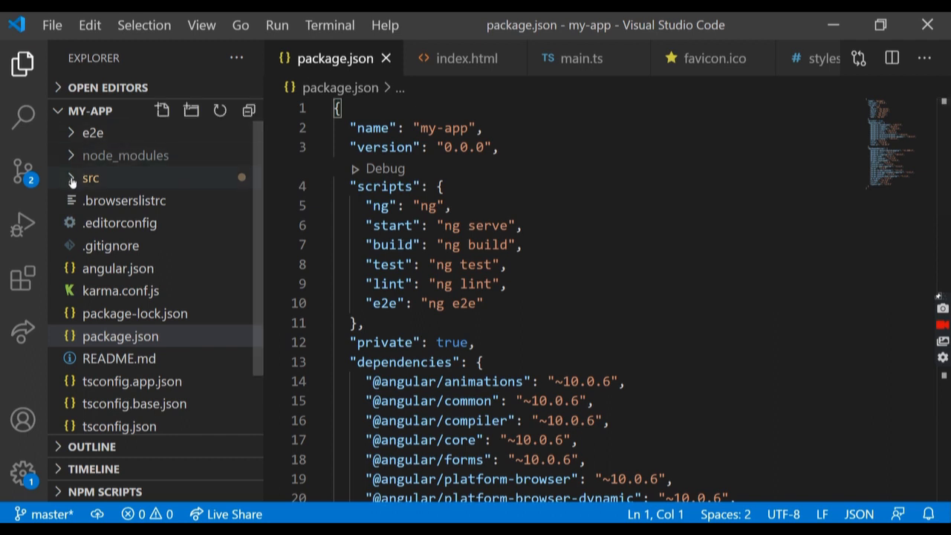
# Expand the src folder and open index.html with its app-root element.
pyautogui.click(89, 179)
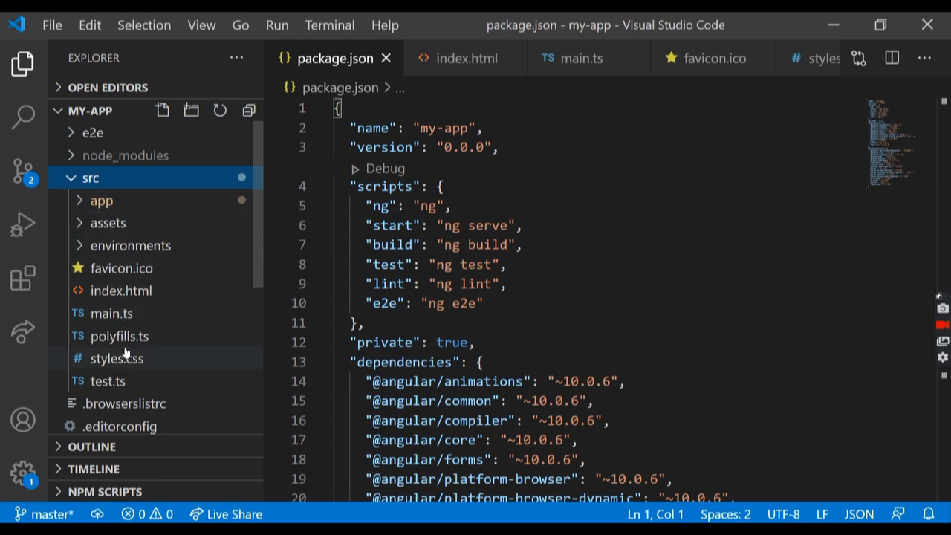
pyautogui.click(122, 290)
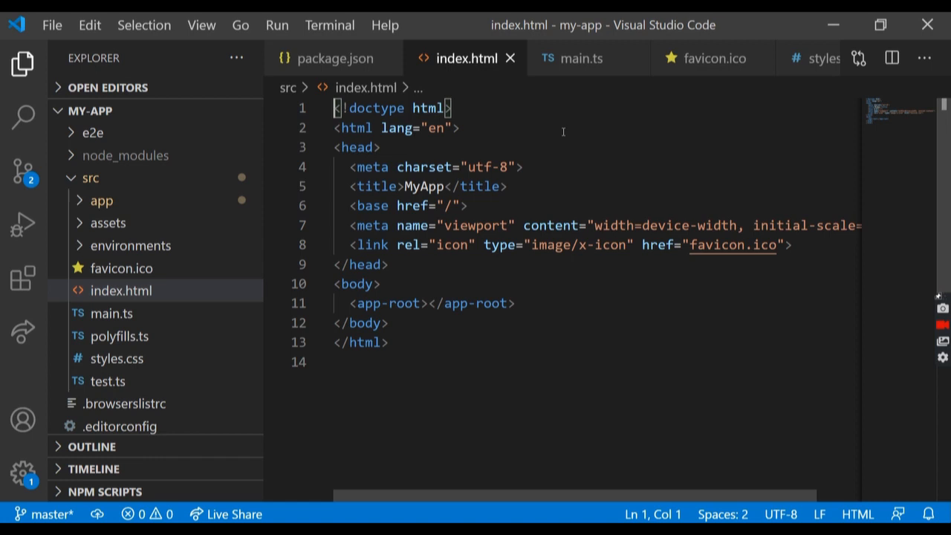
pyautogui.moveTo(514, 251)
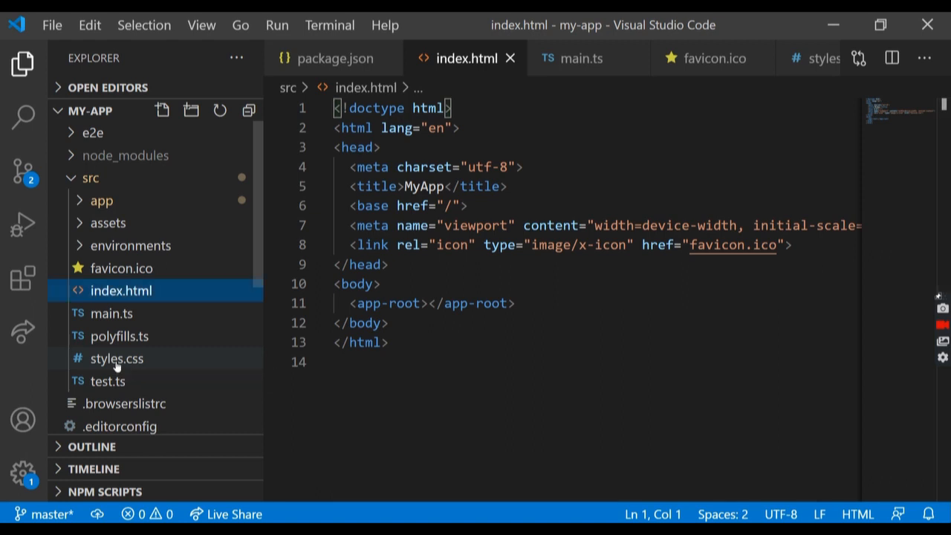
# Open the empty styles.css, then main.ts which bootstraps AppModule.
pyautogui.doubleClick(116, 358)
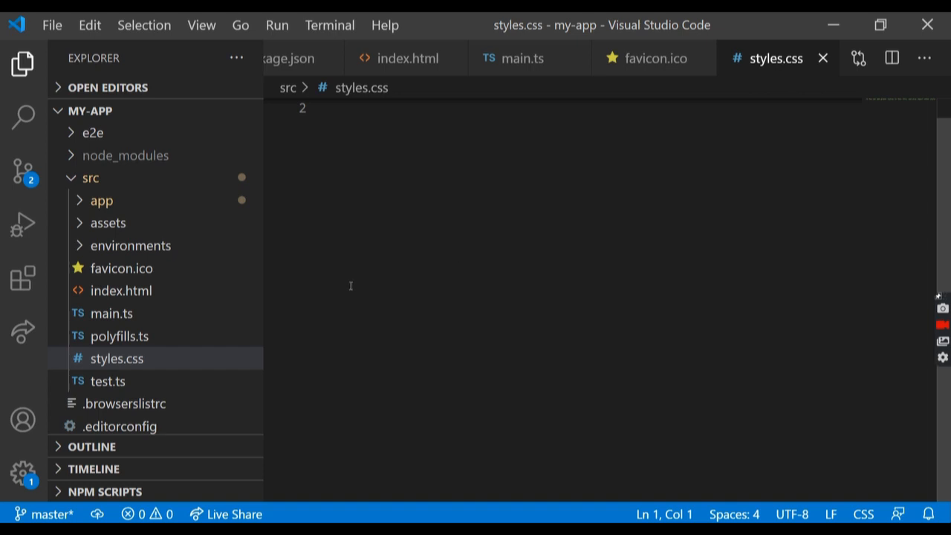
pyautogui.moveTo(331, 290)
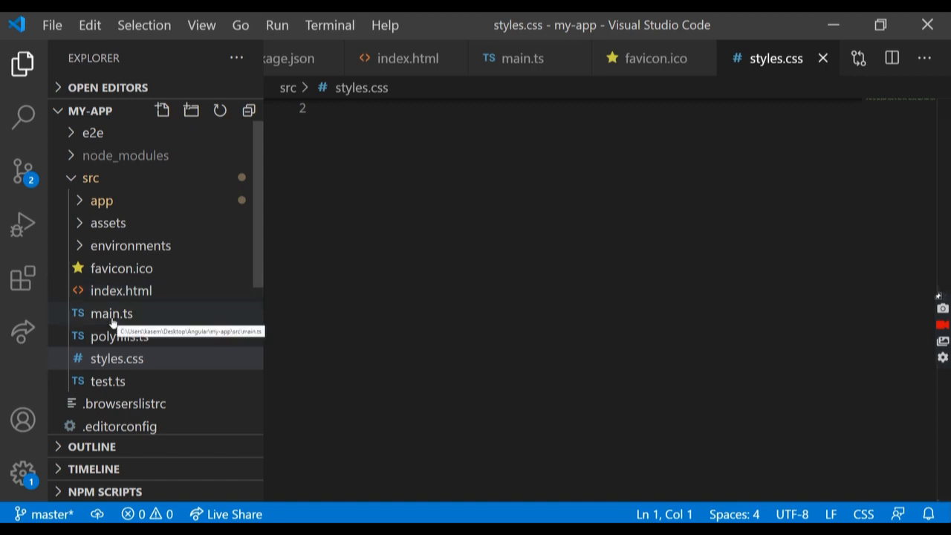
pyautogui.click(110, 312)
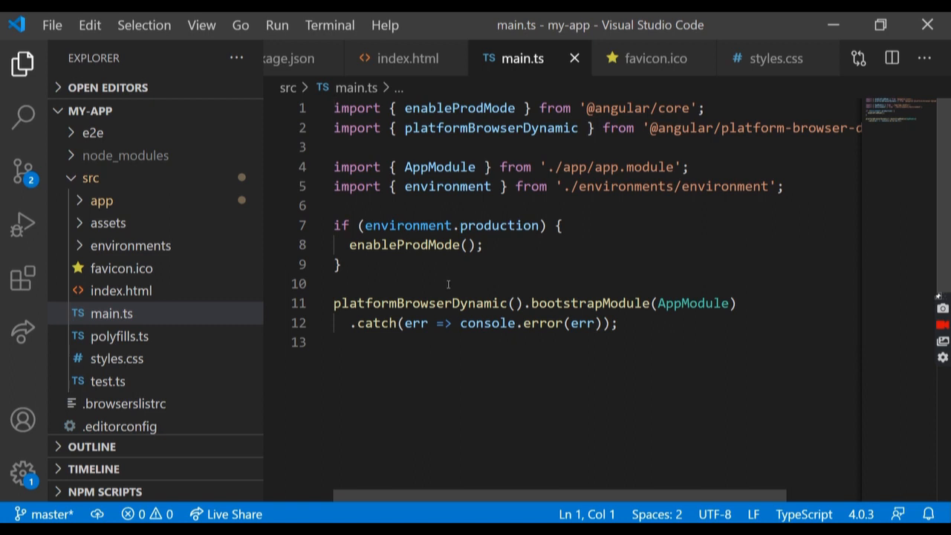
# View favicon.ico and expand the assets and environments folders.
pyautogui.click(334, 107)
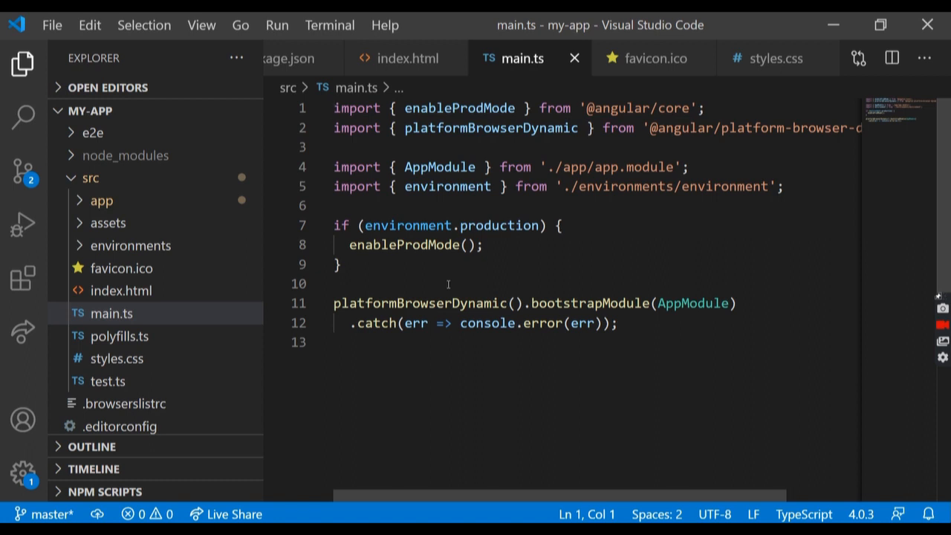
pyautogui.moveTo(333, 315)
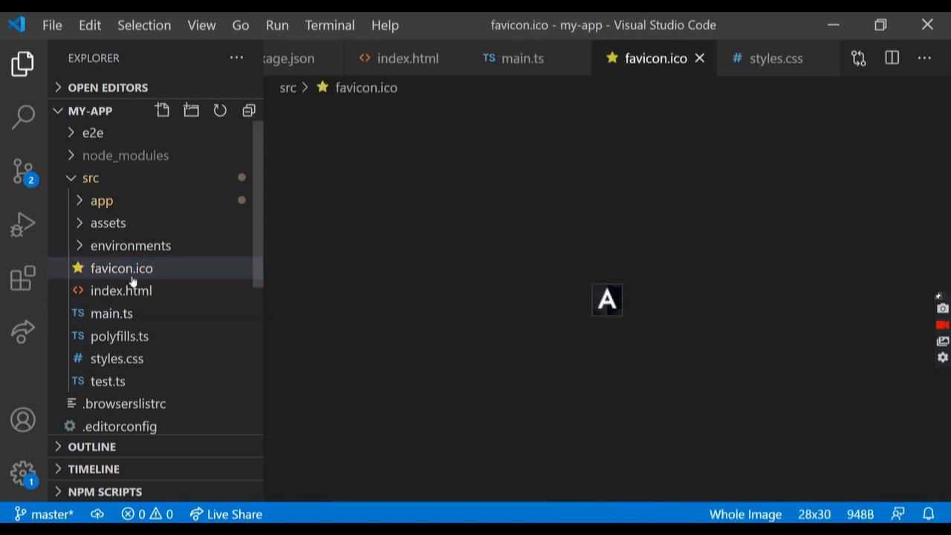
pyautogui.moveTo(570, 305)
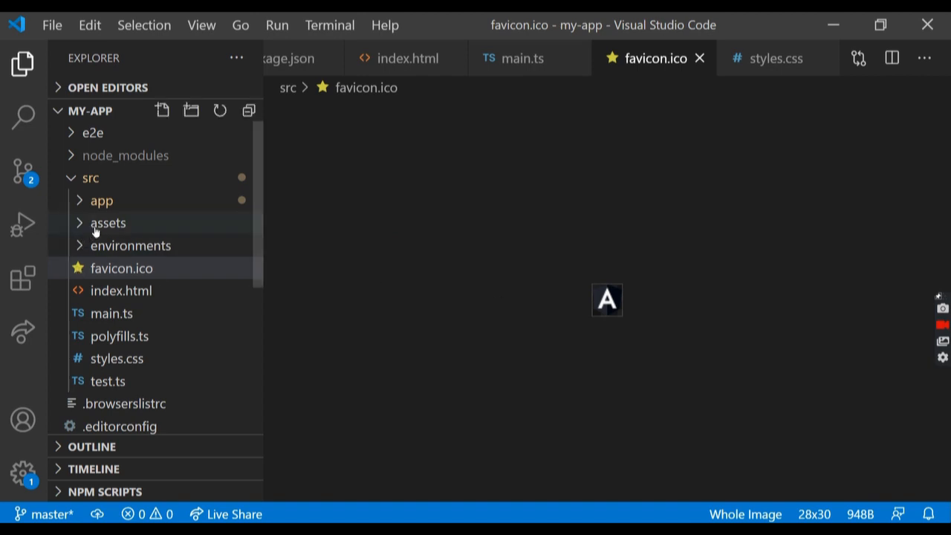
pyautogui.click(108, 223)
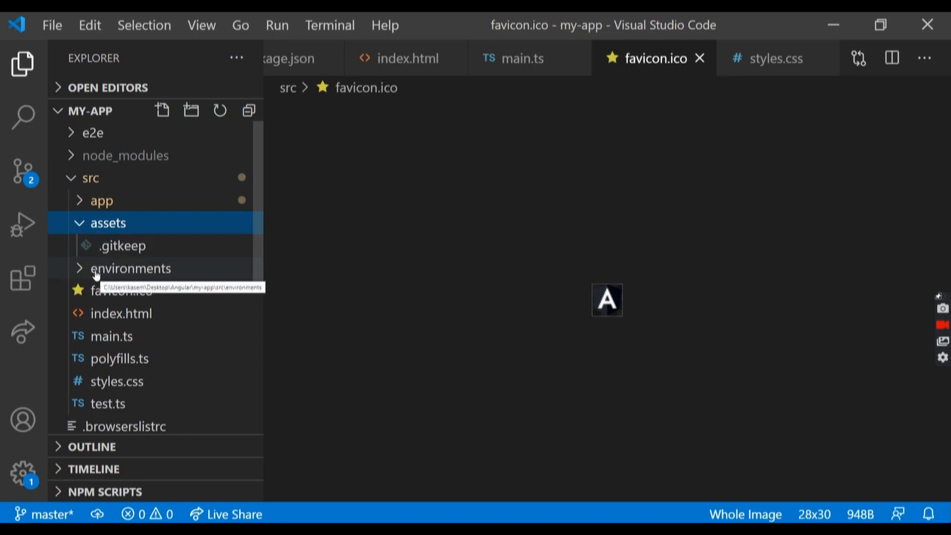
pyautogui.click(130, 268)
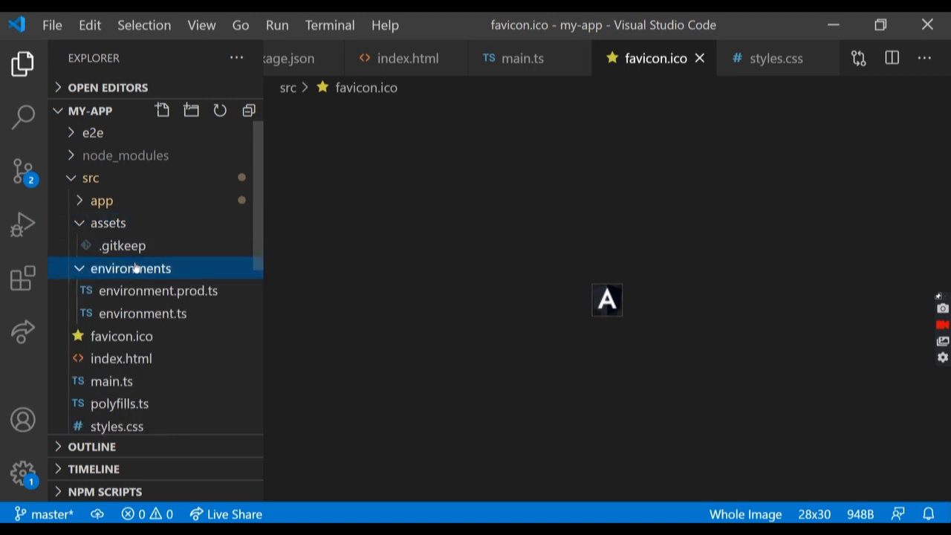
pyautogui.moveTo(133, 267)
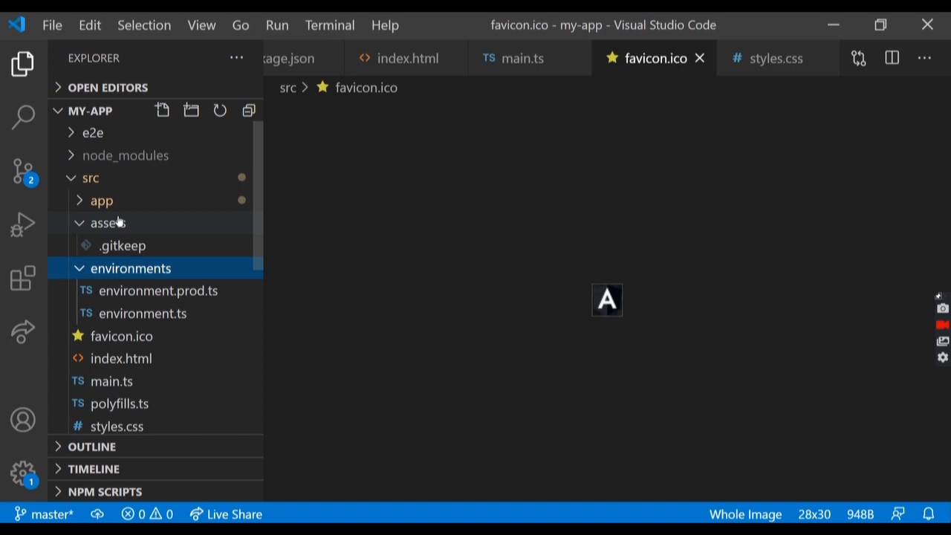
# Collapse the assets folder in the Explorer.
pyautogui.click(101, 199)
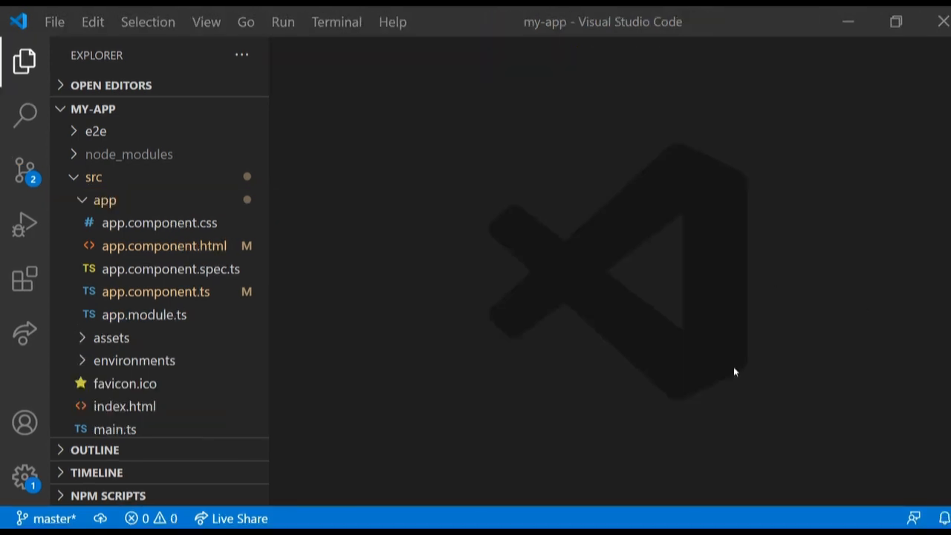
pyautogui.moveTo(689, 519)
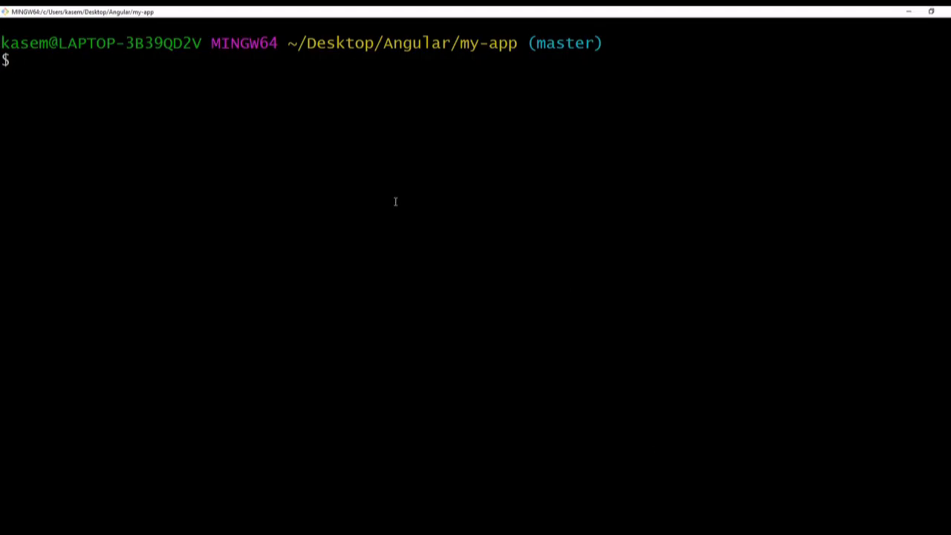
pyautogui.moveTo(258, 183)
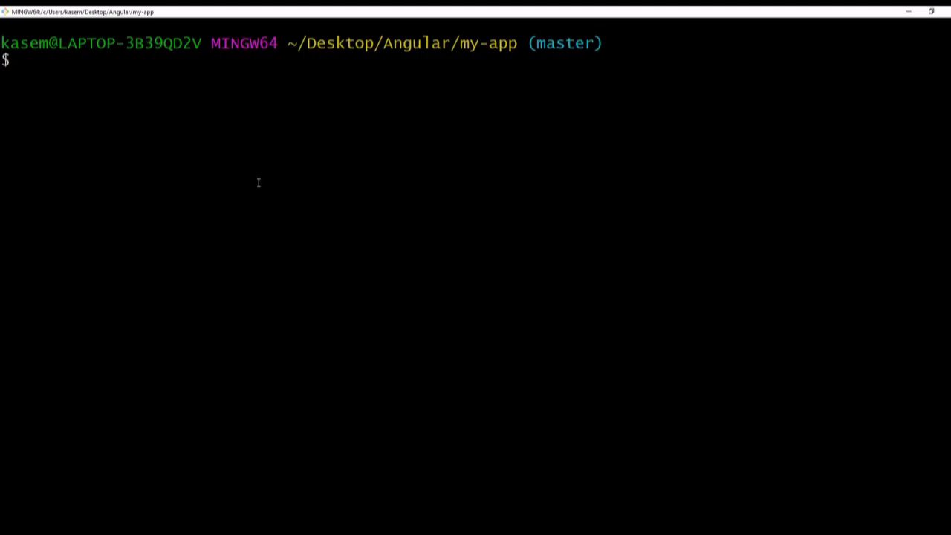
# Run ng serve --open in the my-app folder to launch the app at localhost:4200.
pyautogui.write('ng serve --o')
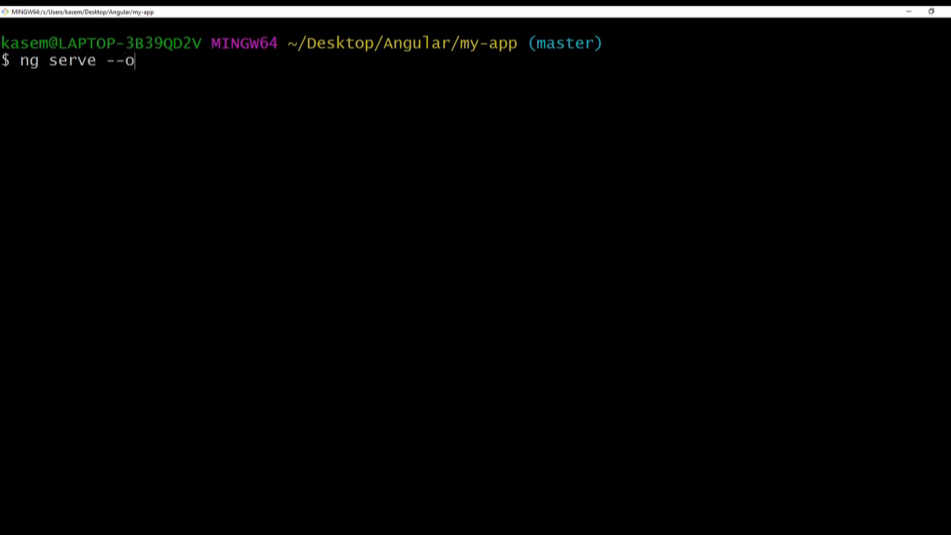
pyautogui.write('pen')
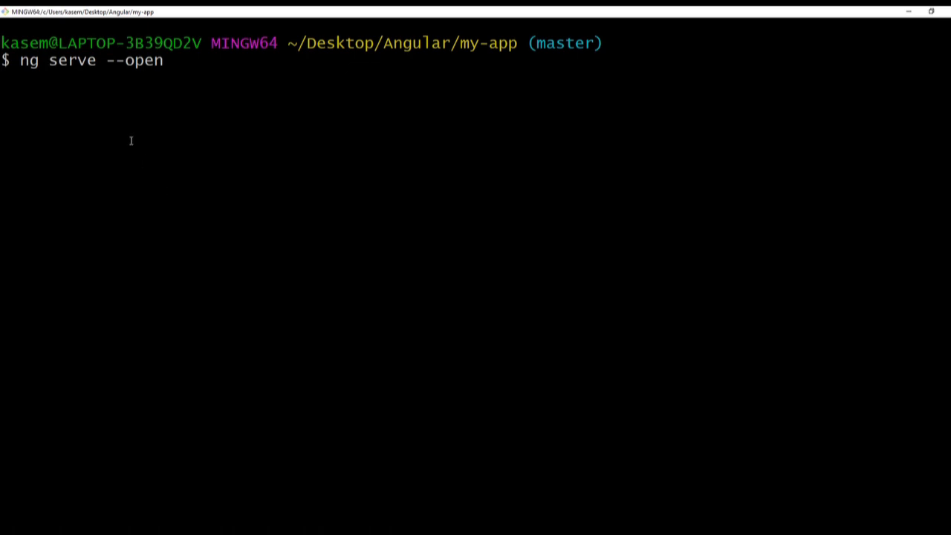
pyautogui.press('Enter')
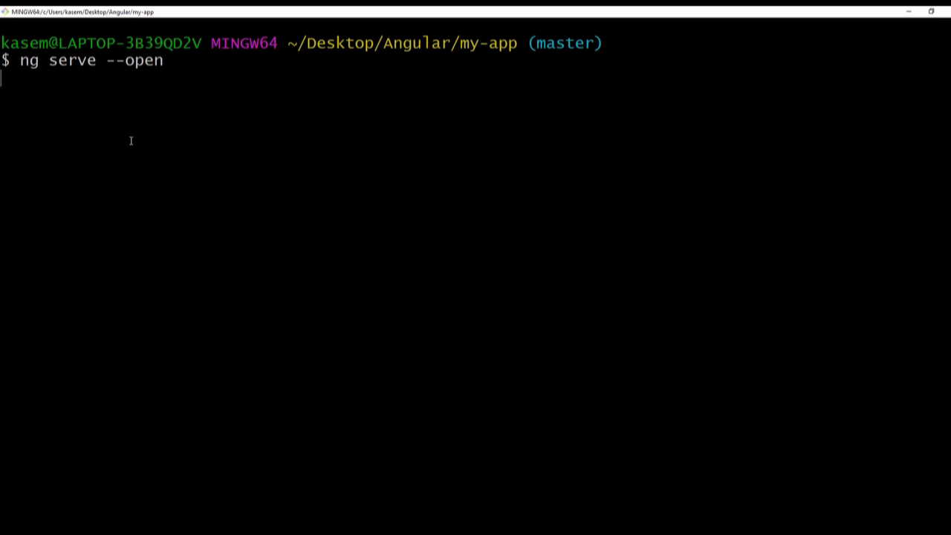
pyautogui.press('Enter')
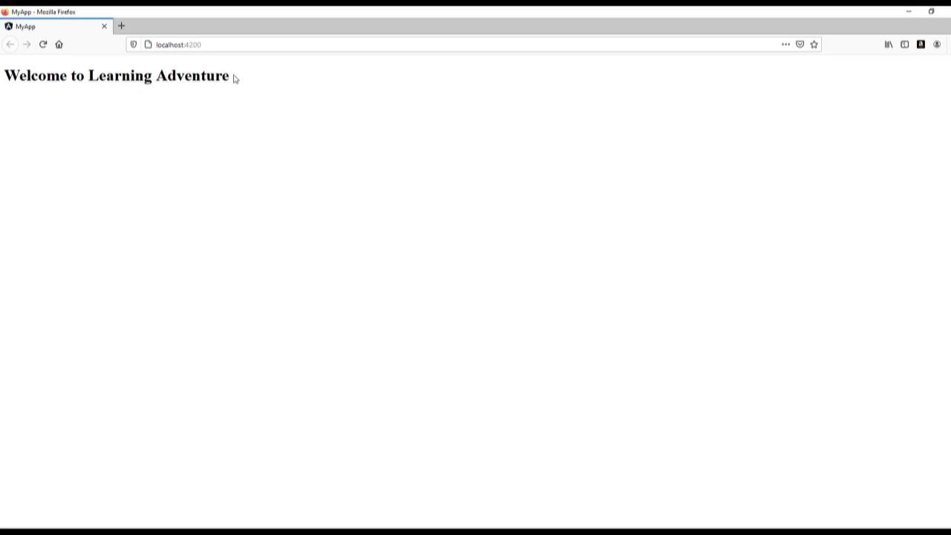
# Check the app page in Firefox and switch back to the VS Code window.
pyautogui.doubleClick(191, 74)
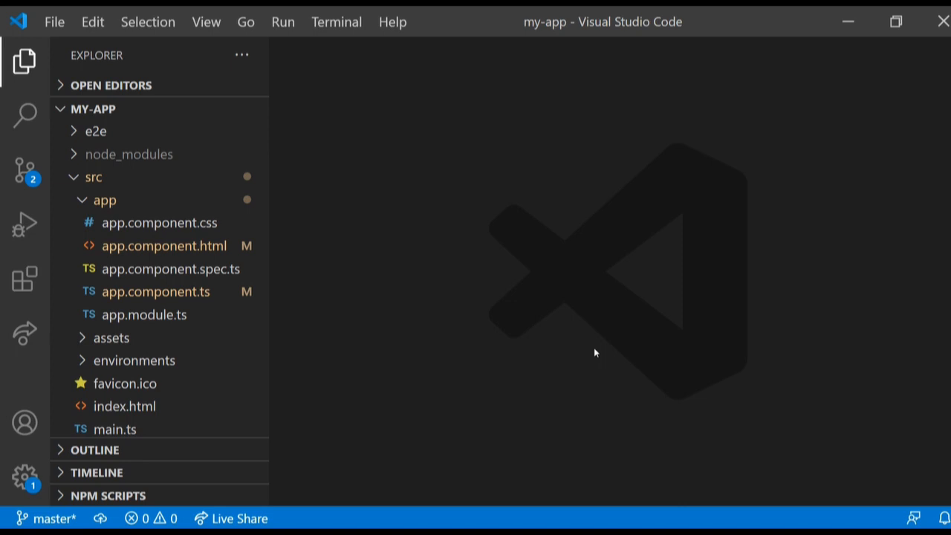
pyautogui.moveTo(392, 270)
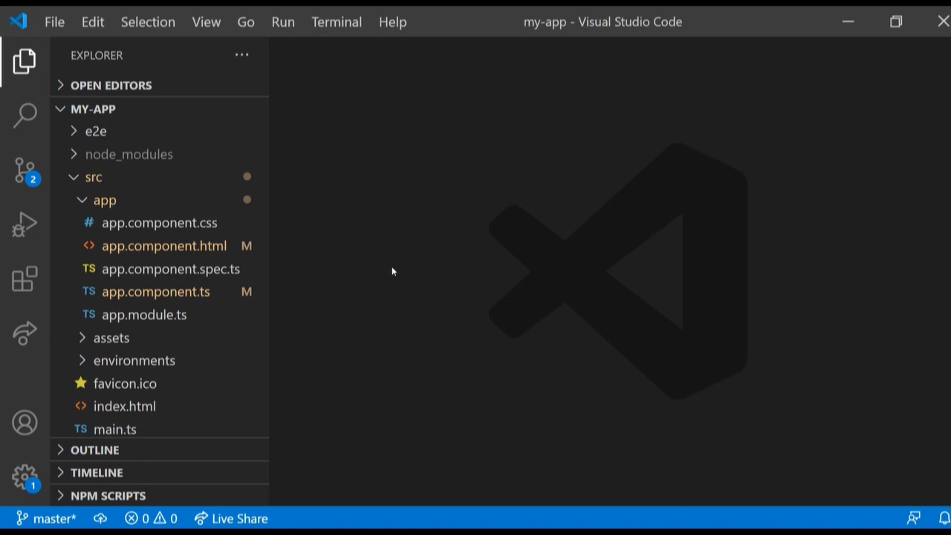
pyautogui.moveTo(637, 437)
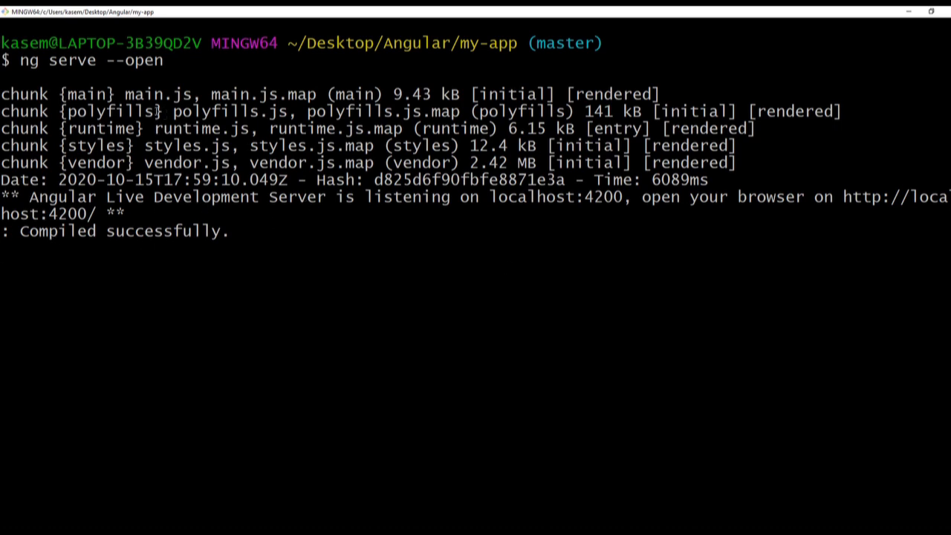
pyautogui.moveTo(371, 244)
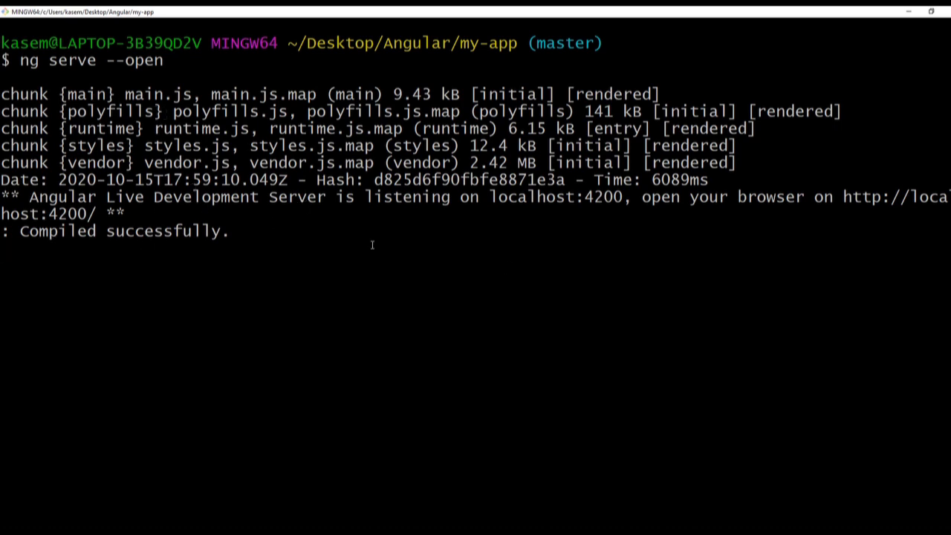
pyautogui.moveTo(585, 200)
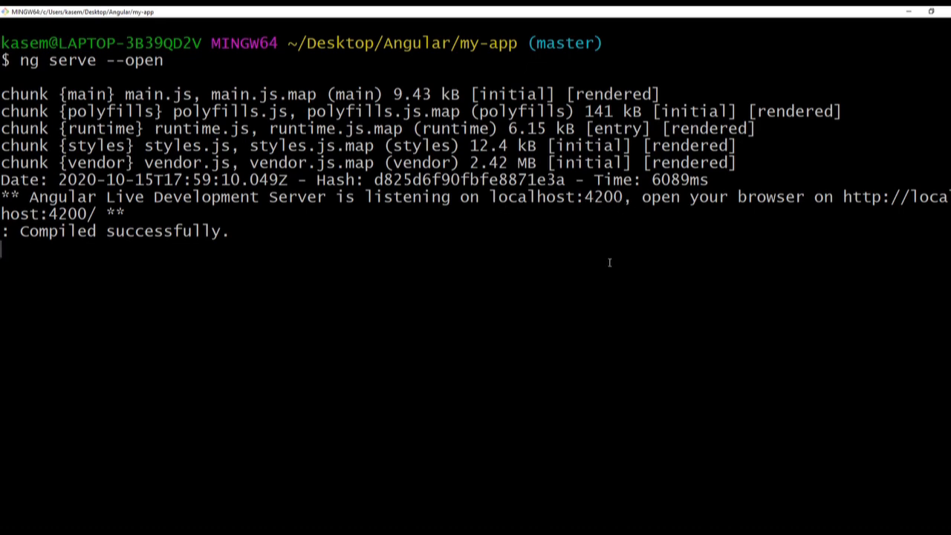
pyautogui.moveTo(600, 288)
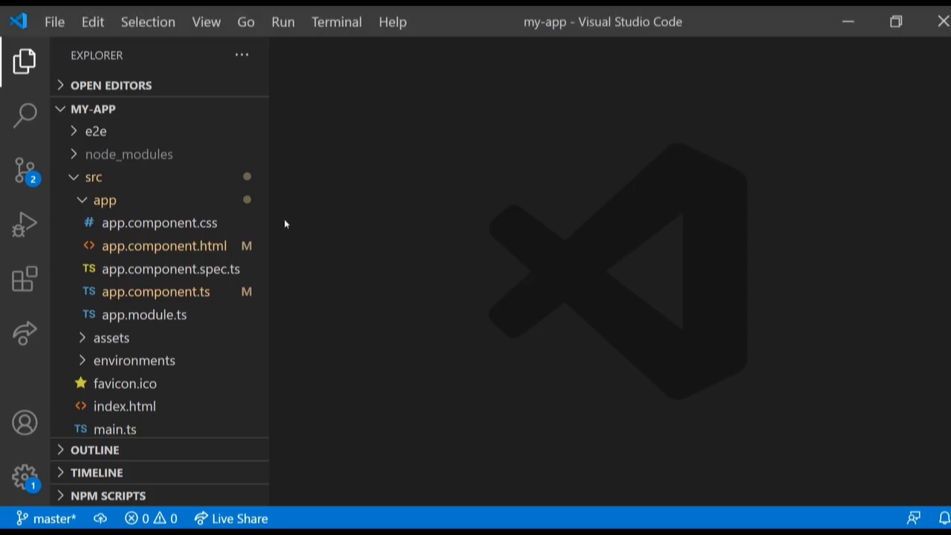
pyautogui.moveTo(164, 245)
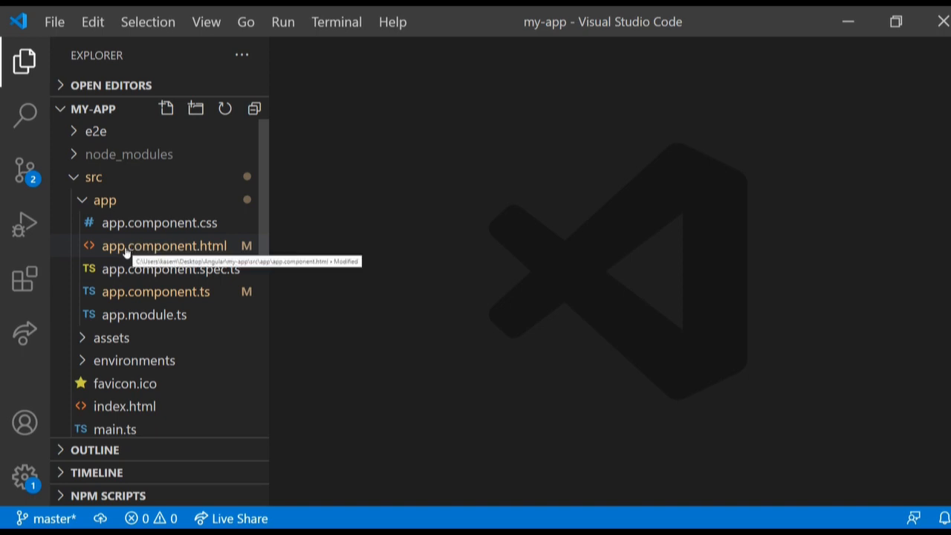
pyautogui.moveTo(177, 254)
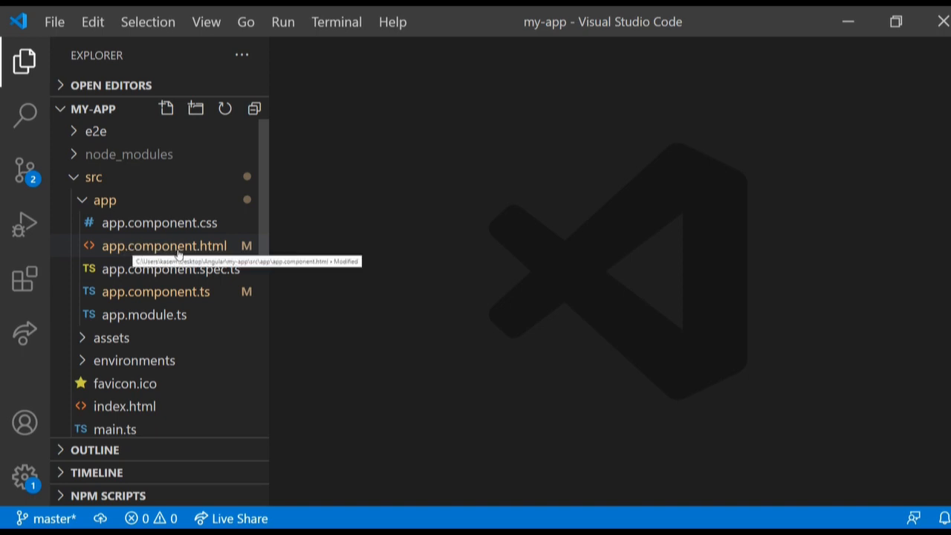
# Open app.component.html, view app.component.ts, and return to the HTML template.
pyautogui.click(164, 247)
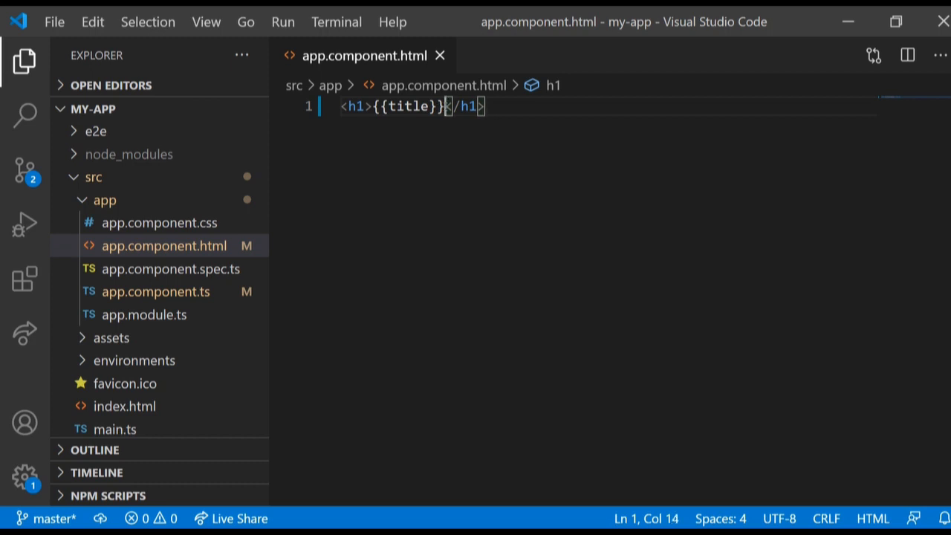
pyautogui.moveTo(171, 298)
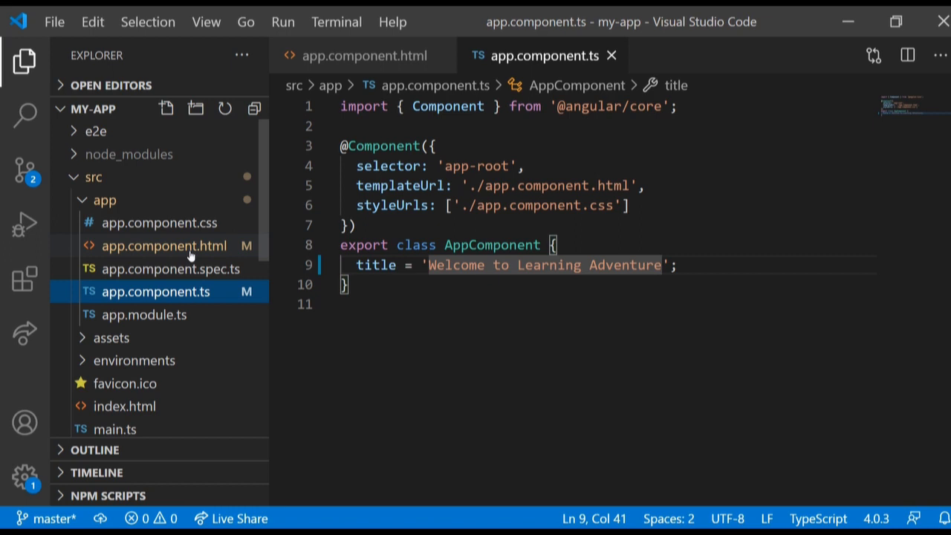
pyautogui.click(162, 245)
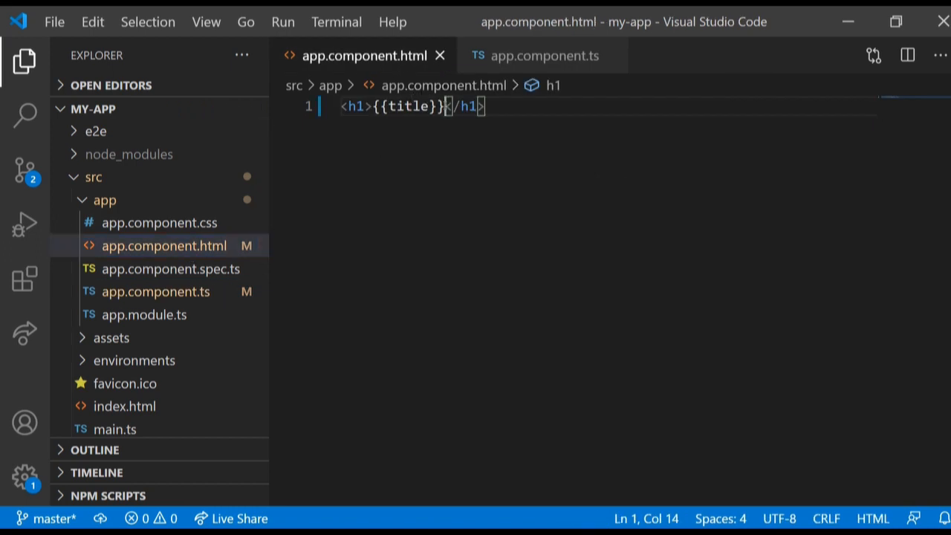
# Replace {{title}} in the h1 with 'Header goes here' and save the template.
pyautogui.press('Backspace')
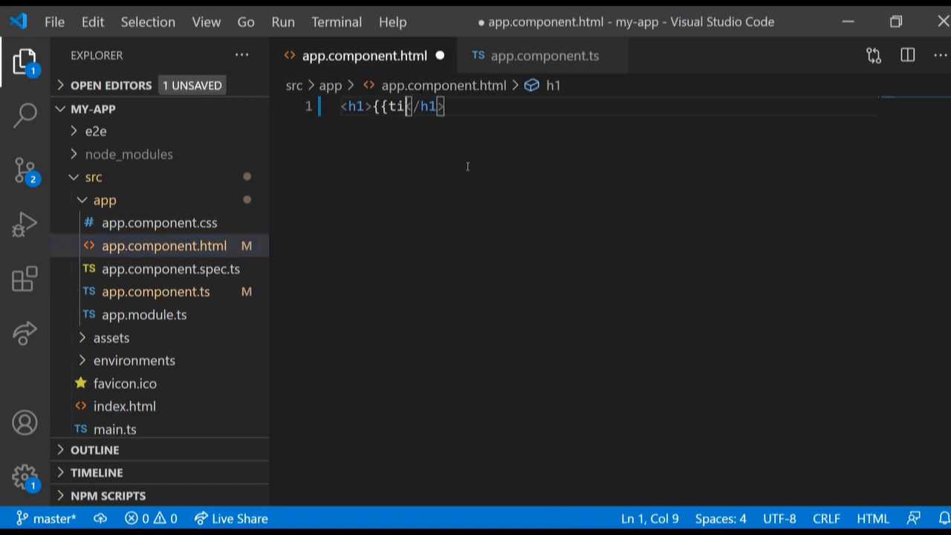
pyautogui.write('H')
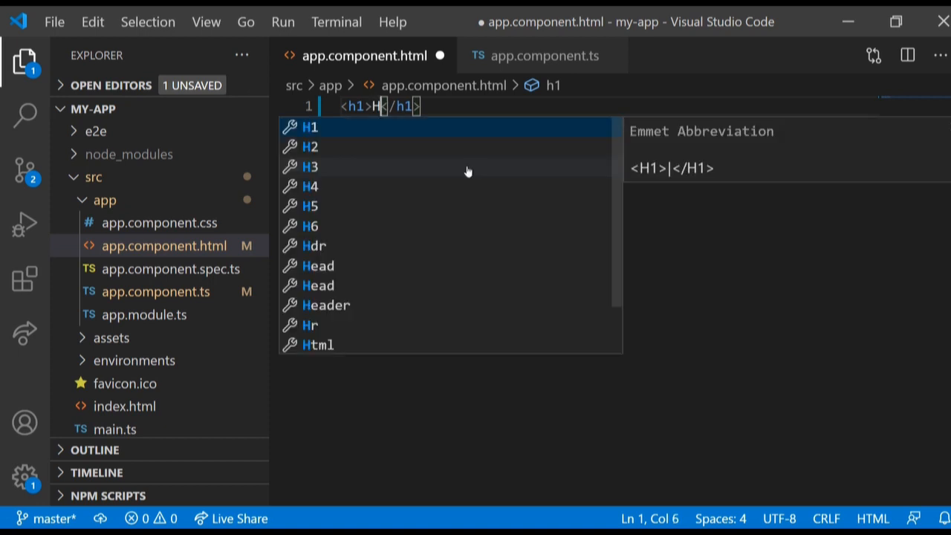
pyautogui.write('eader goes')
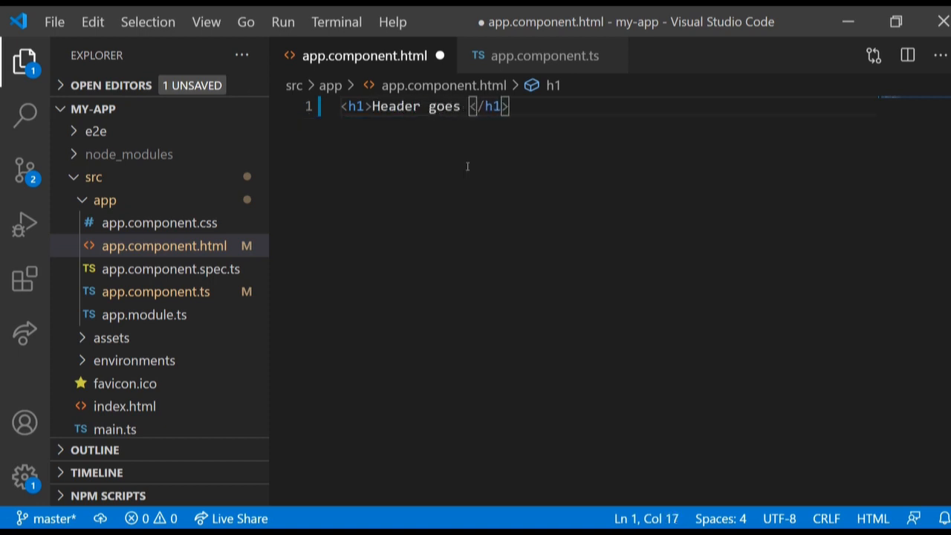
pyautogui.write('here')
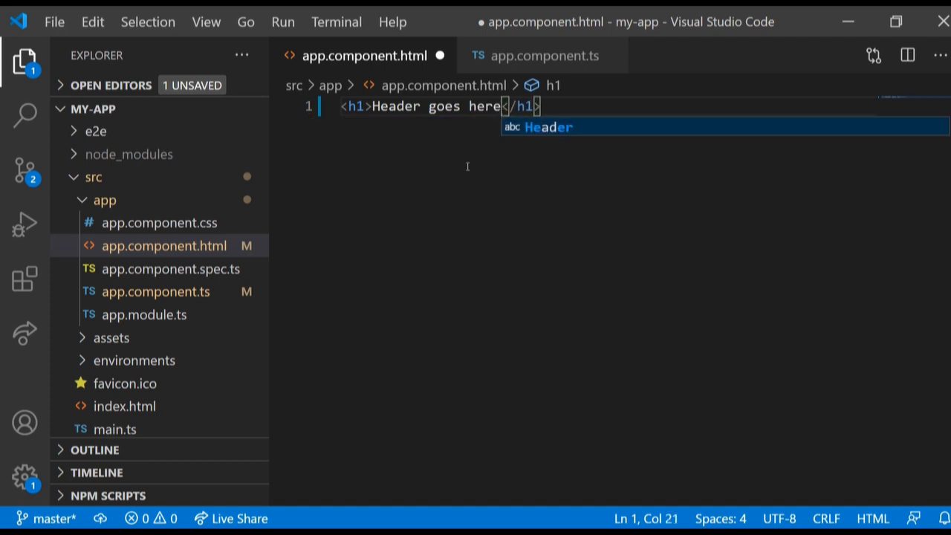
pyautogui.press('ctrl+s')
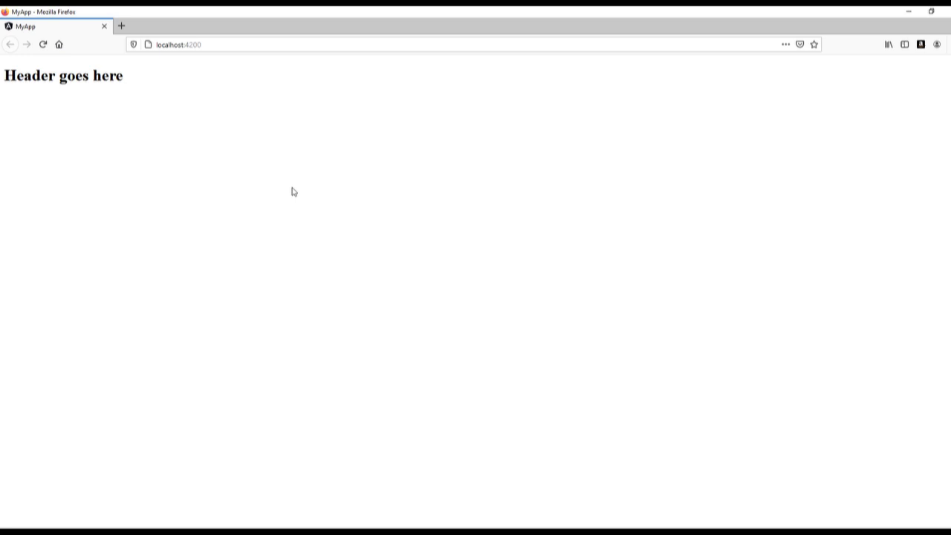
pyautogui.moveTo(127, 77)
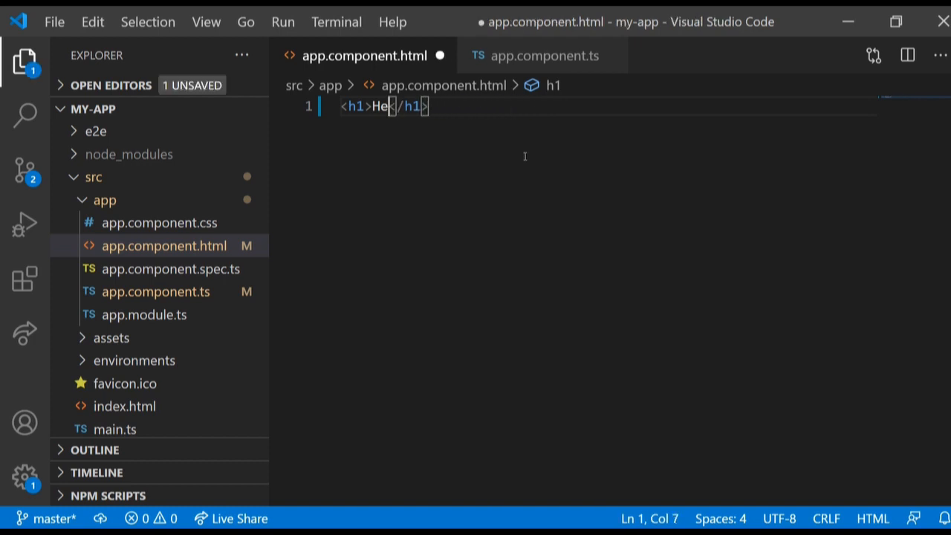
# Bind the h1 heading to {{title}} in app.component.html and save to trigger a recompile.
pyautogui.press('Backspace')
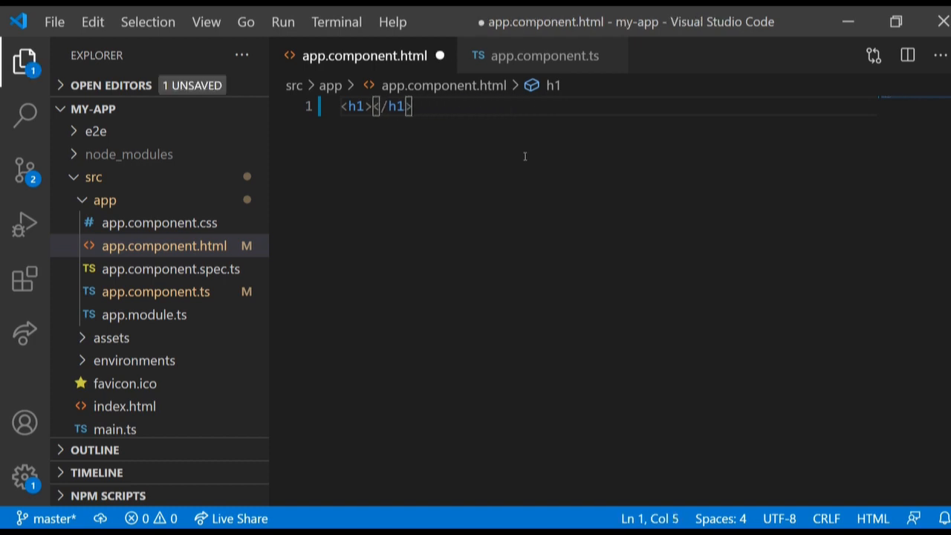
pyautogui.write('{{')
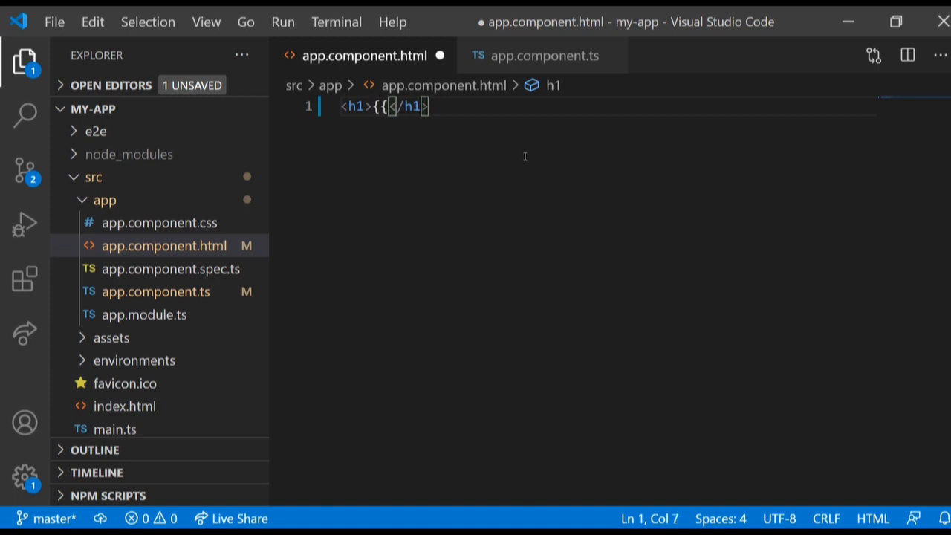
pyautogui.write('title')
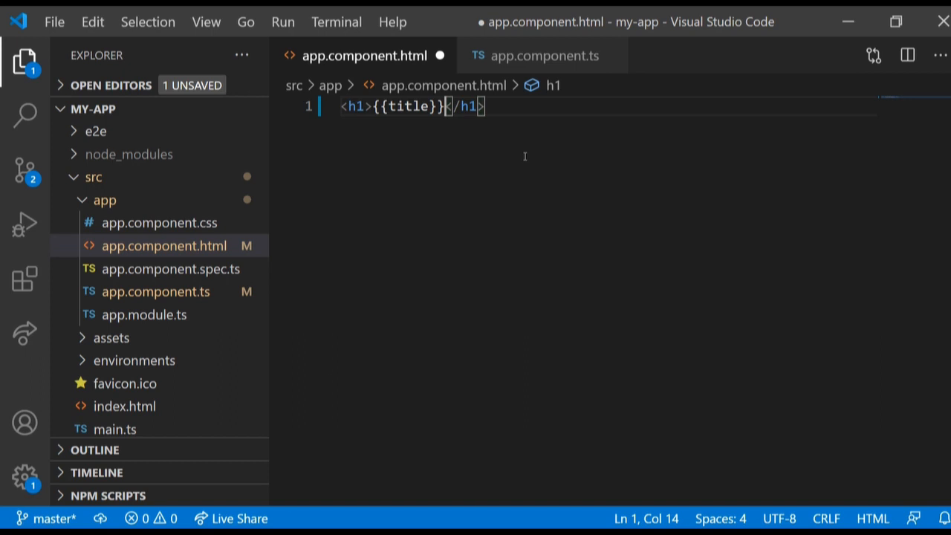
pyautogui.press('ctrl+s')
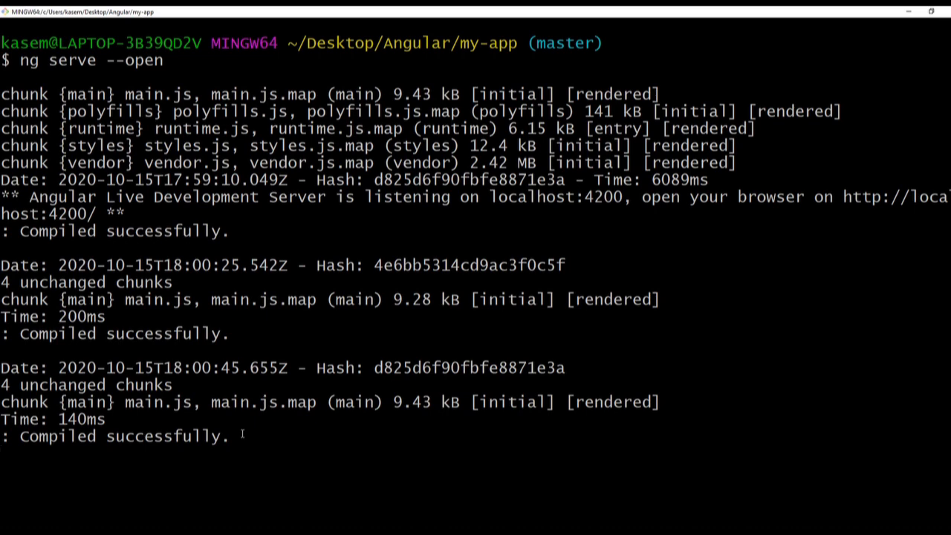
# Stop ng serve with Ctrl+C and run ng generate component demoComponent.
pyautogui.press('ctrl+c')
pyautogui.write('n')
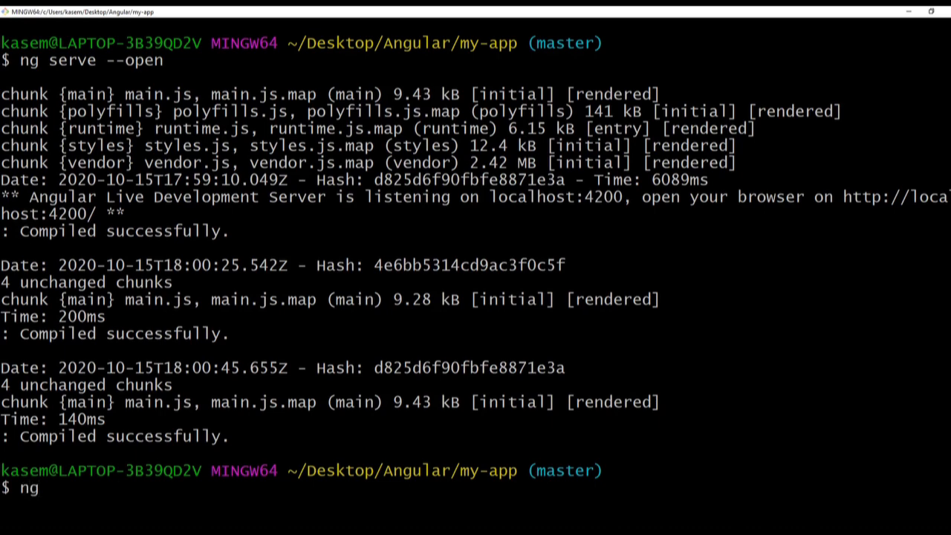
pyautogui.write('gen')
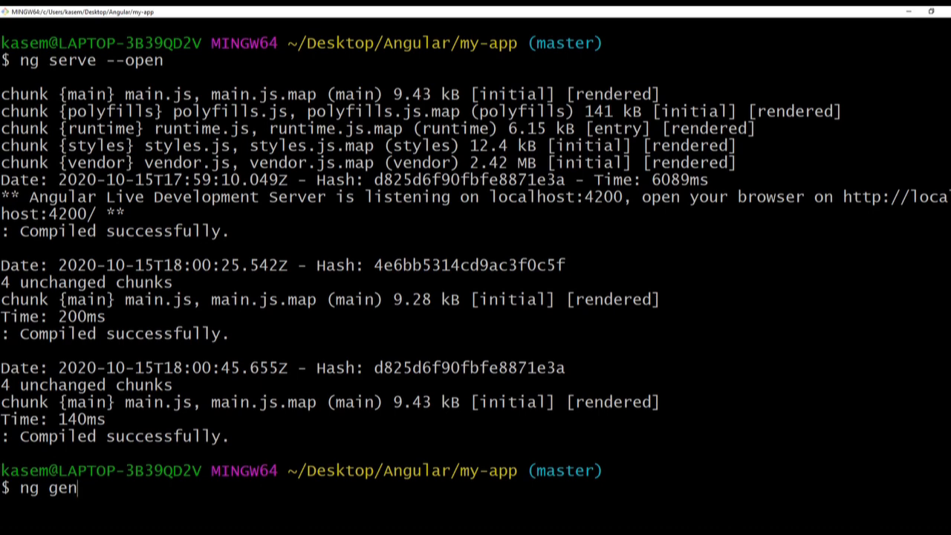
pyautogui.write('erate')
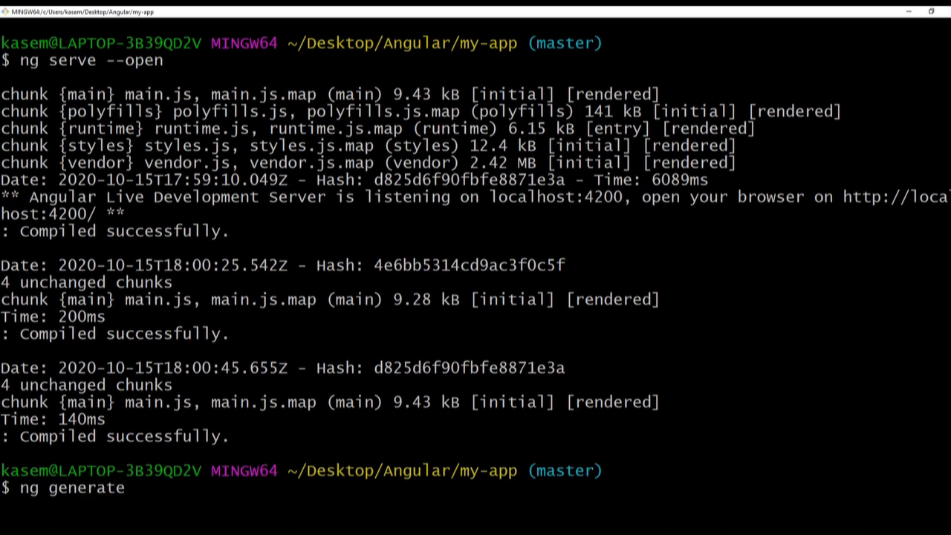
pyautogui.write('compone')
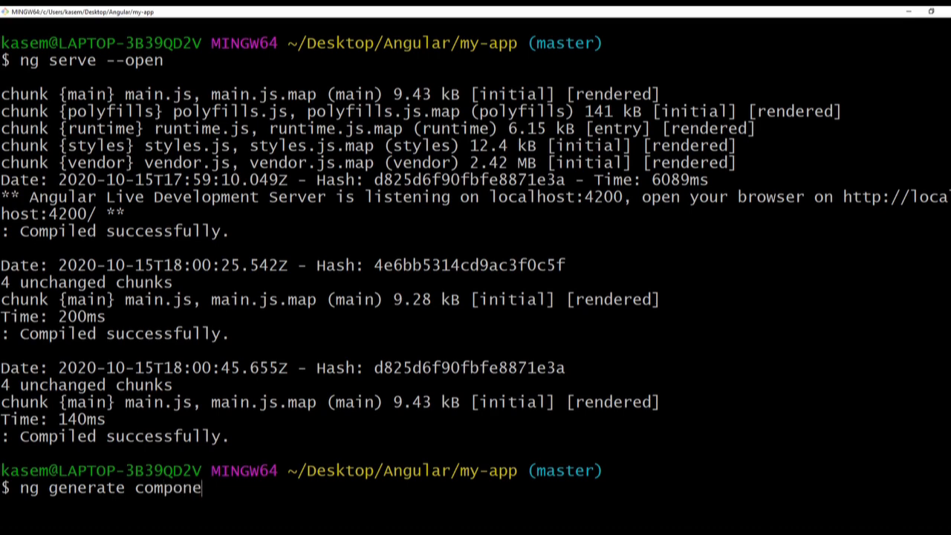
pyautogui.write('nt')
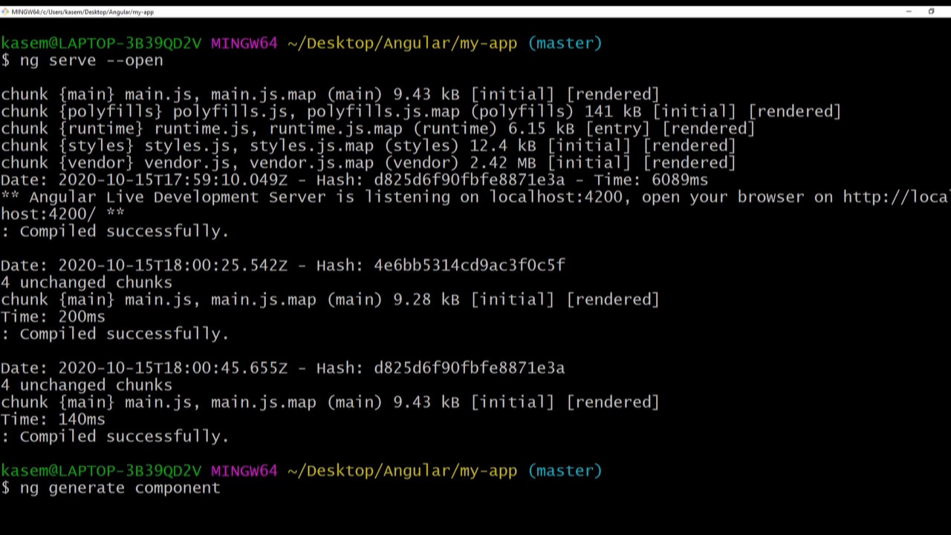
pyautogui.write('demo')
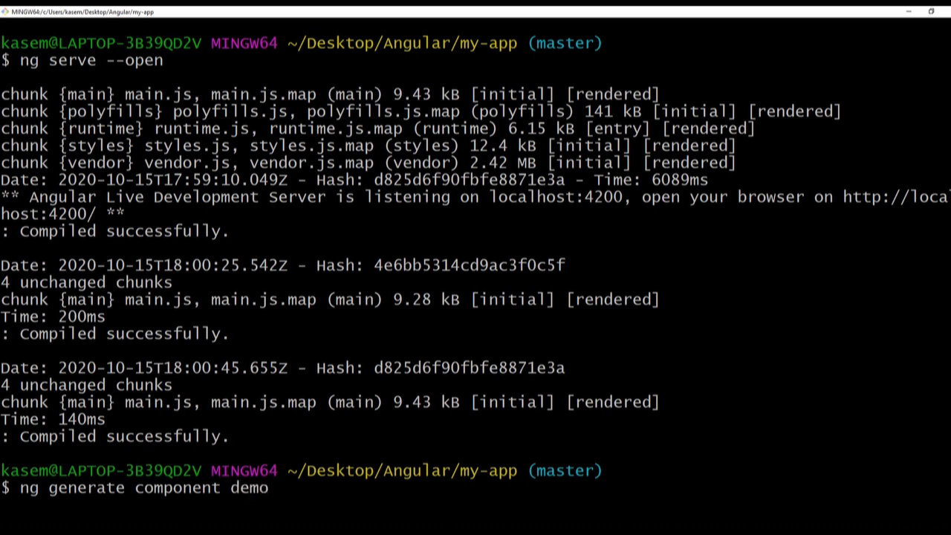
pyautogui.write('Co')
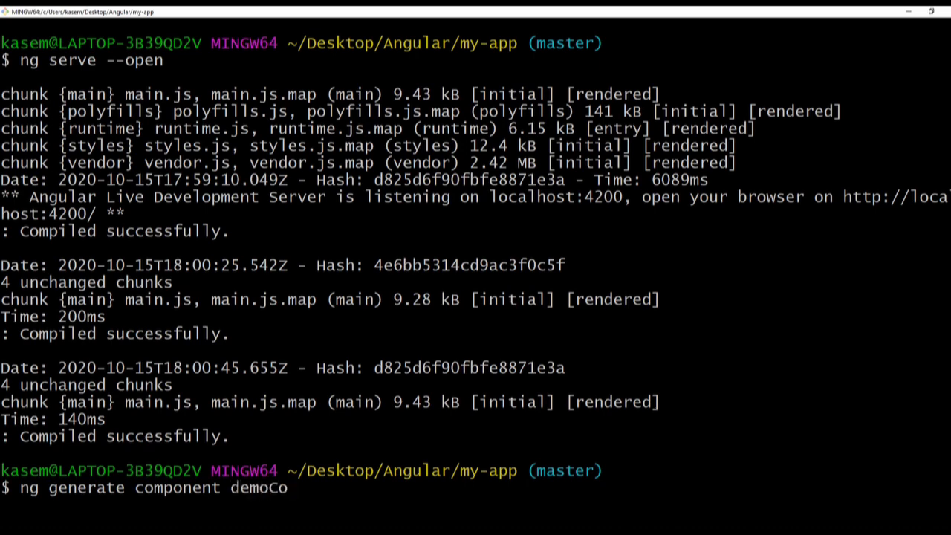
pyautogui.write('mponent')
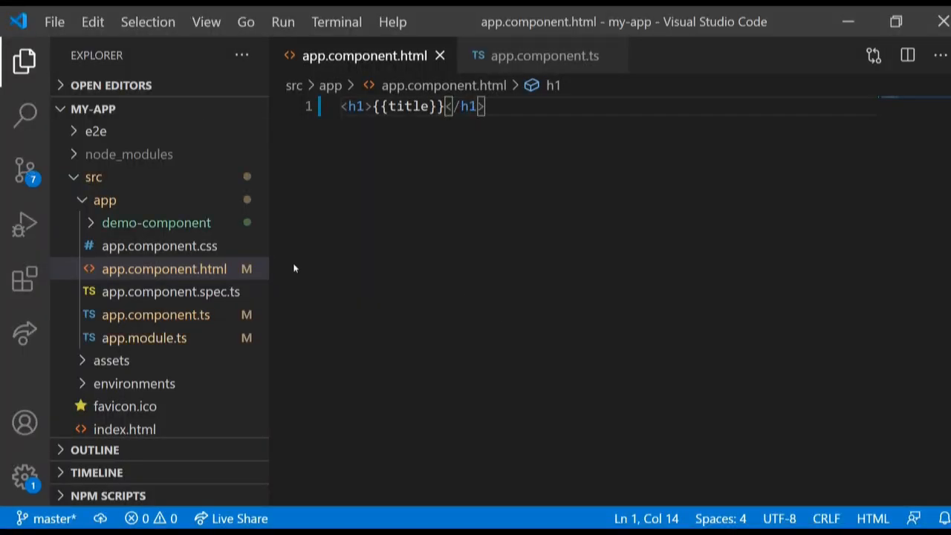
# Expand the demo-component folder and view demo-component.component.html reading 'demo-component works!'.
pyautogui.click(162, 267)
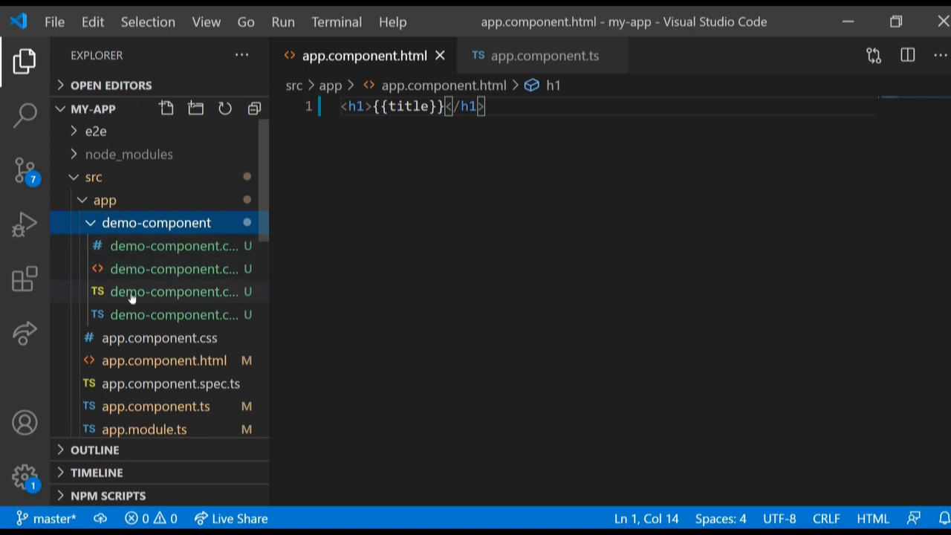
pyautogui.moveTo(260, 255)
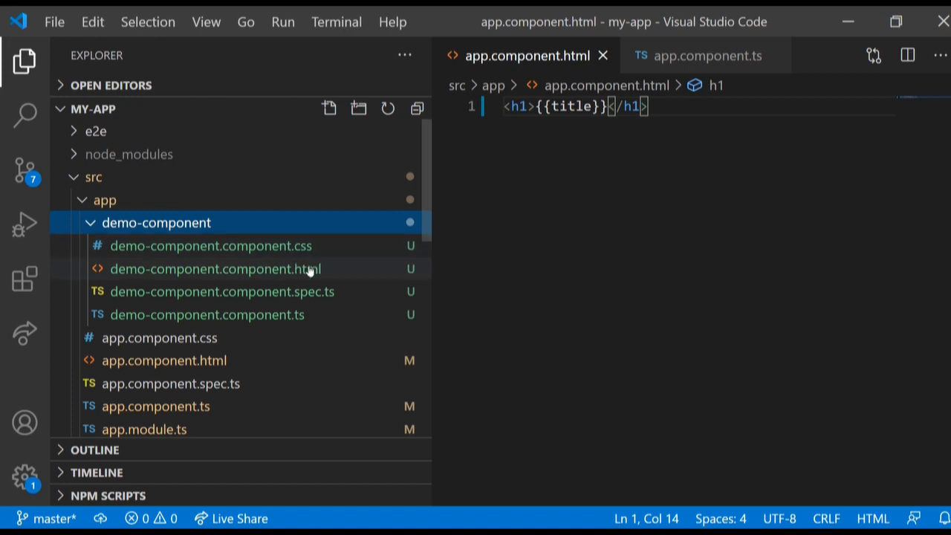
pyautogui.moveTo(309, 303)
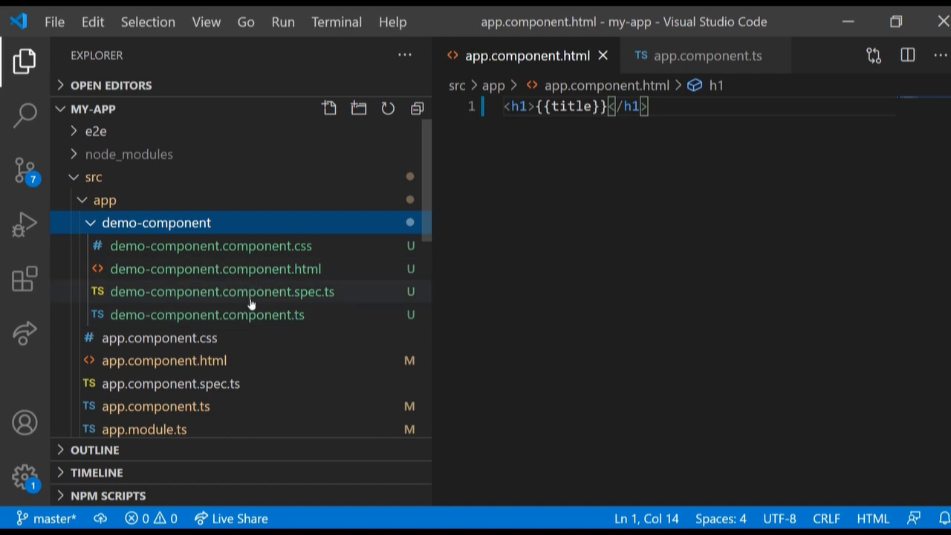
pyautogui.moveTo(236, 291)
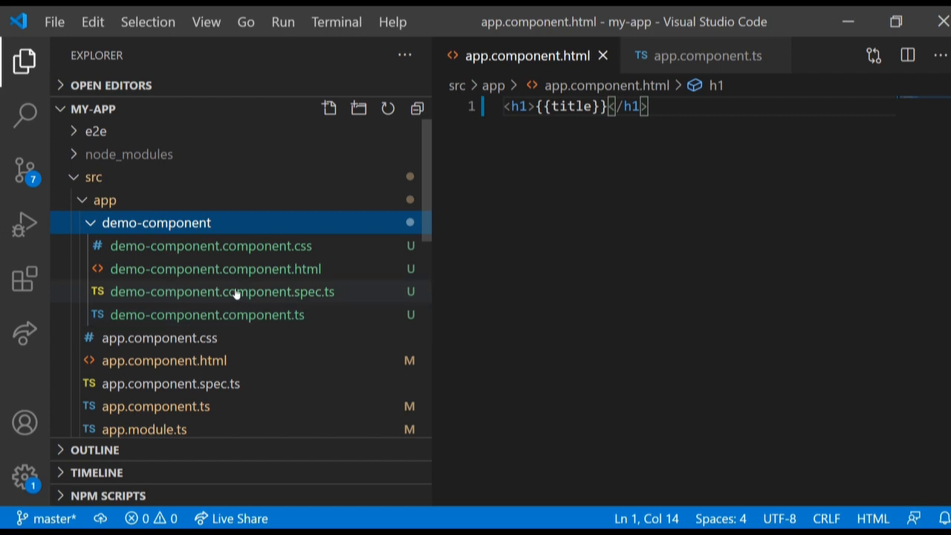
pyautogui.moveTo(214, 267)
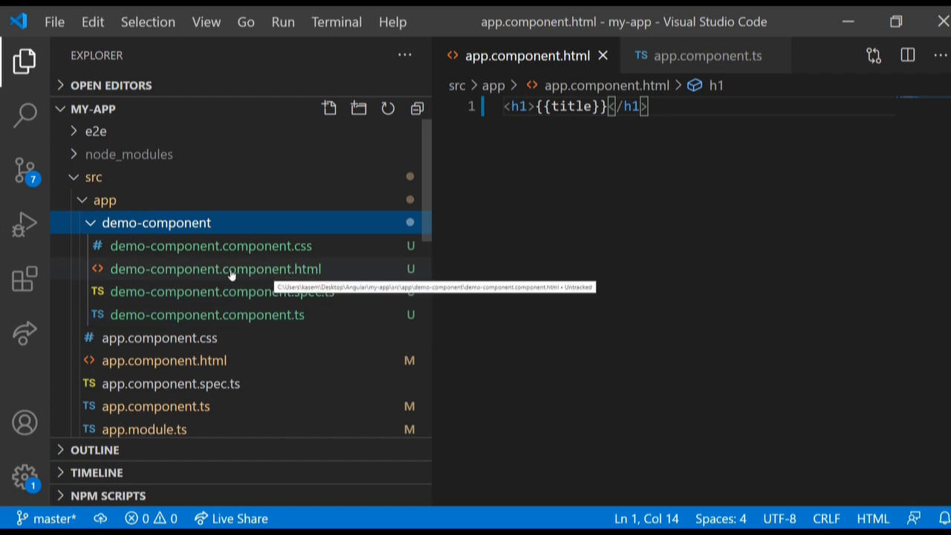
pyautogui.click(214, 267)
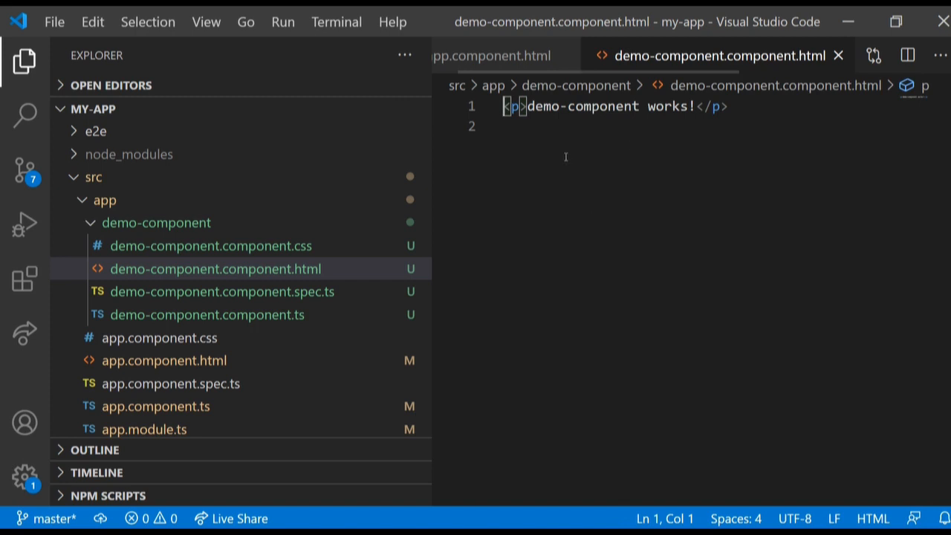
pyautogui.moveTo(579, 271)
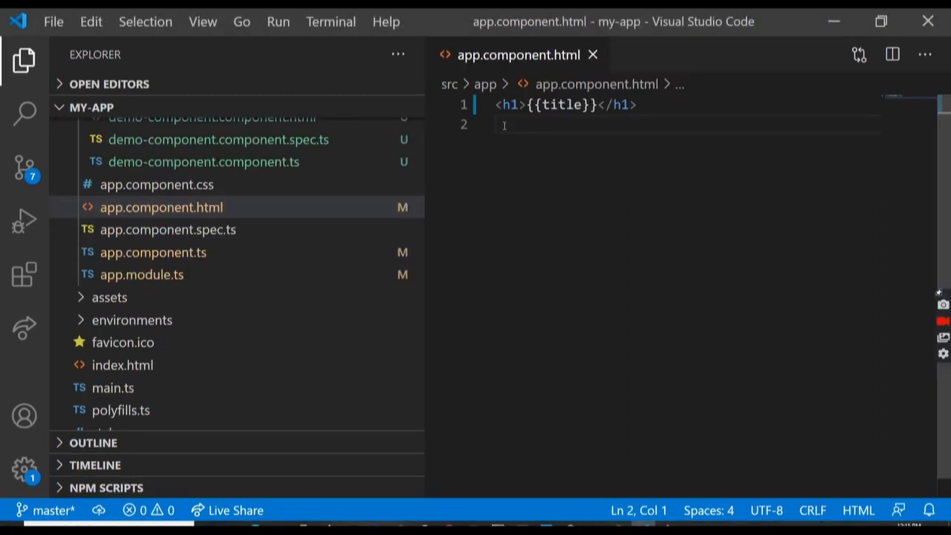
# Add <app-demo-component></app-demo-component> under the heading in app.component.html and save.
pyautogui.write('<app-demo-component></app-demo-component>')
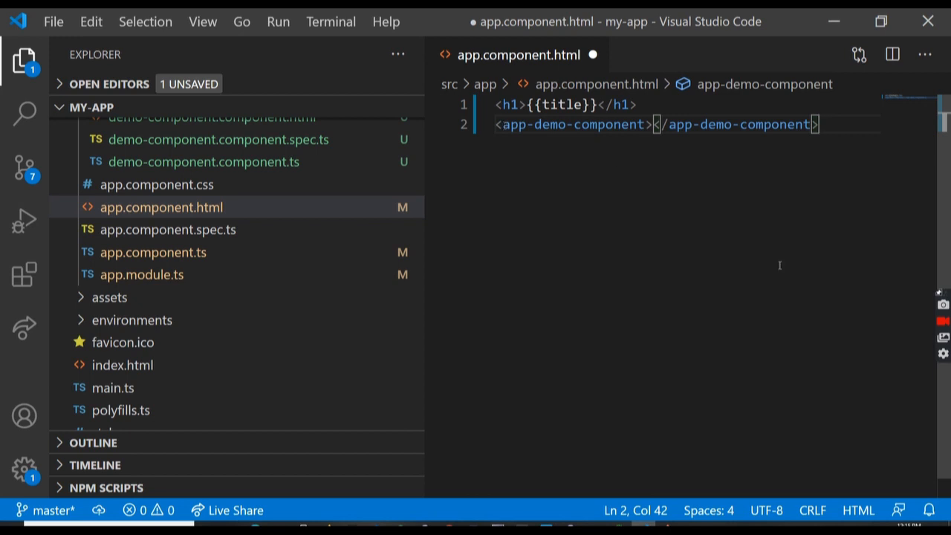
pyautogui.press('ctrl+s')
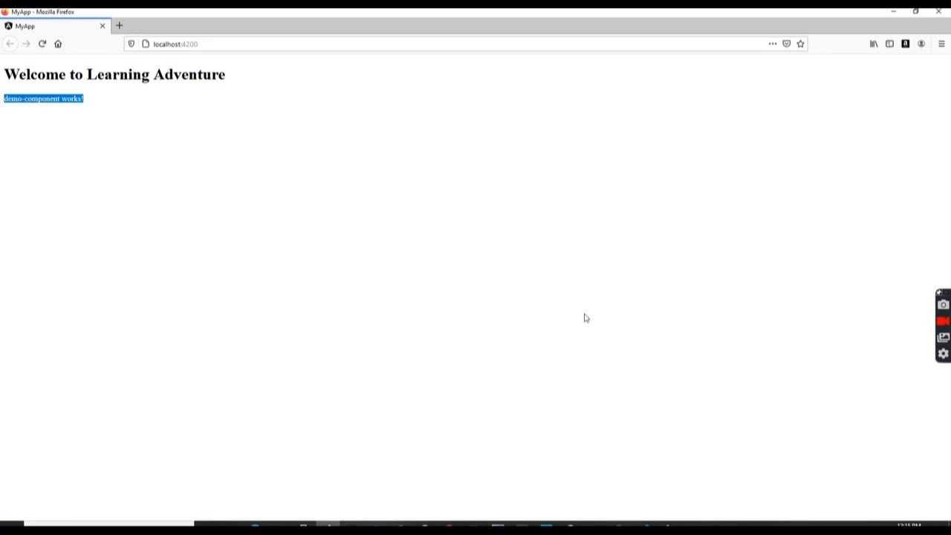
pyautogui.moveTo(788, 325)
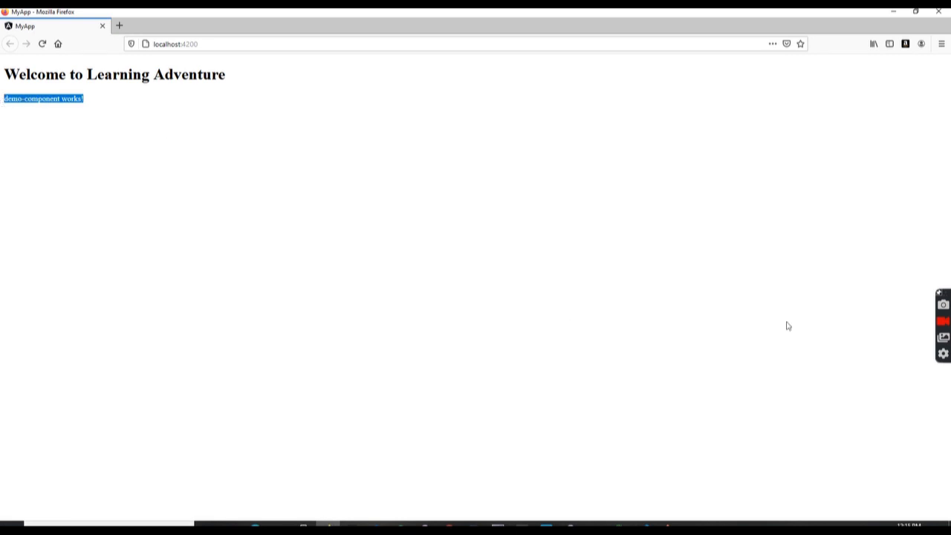